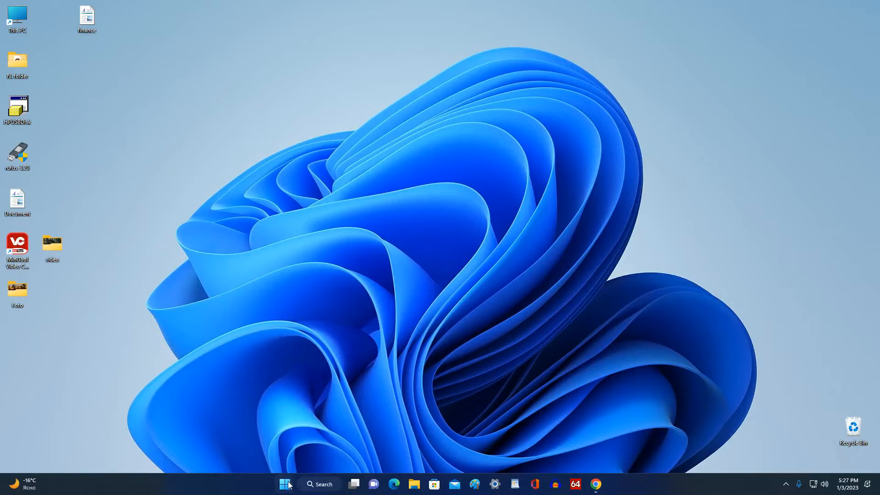
- Review the system settings and the files on the inserted USB drive
click(284, 484)
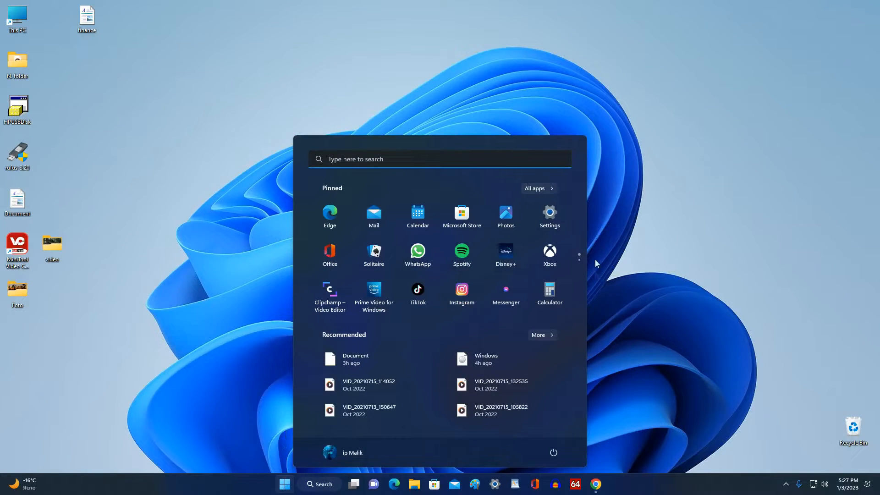
click(549, 214)
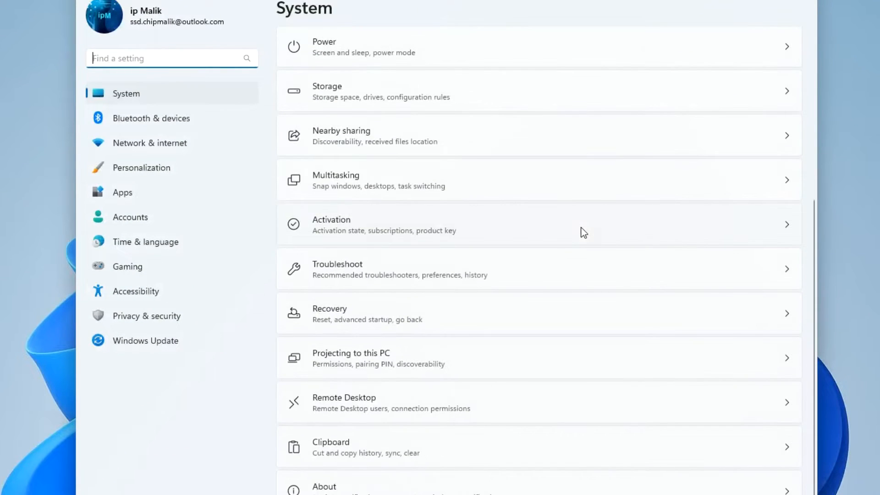
mouse_move(468, 321)
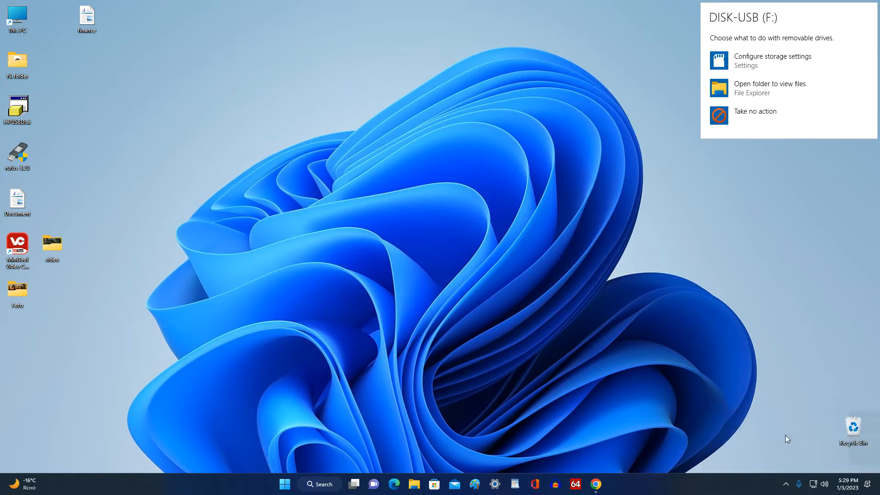
click(769, 84)
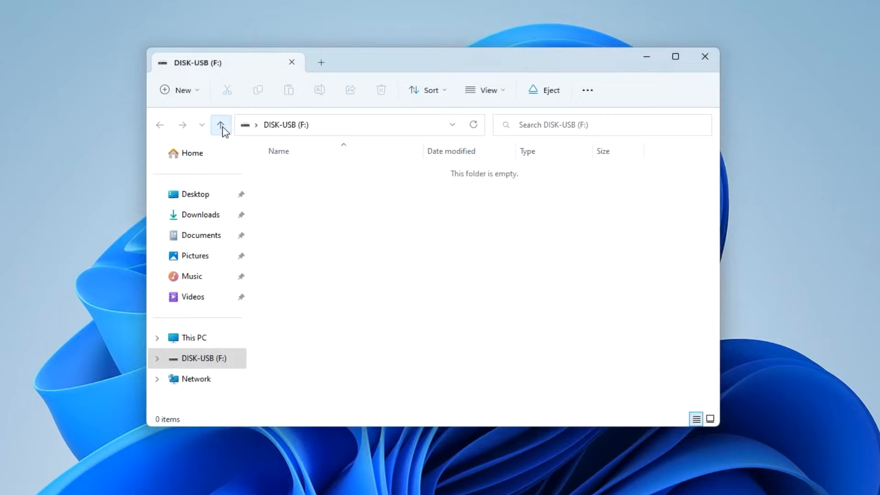
- Close the file window and expand the YouTube video's full description with the Windows 10 download link
click(221, 125)
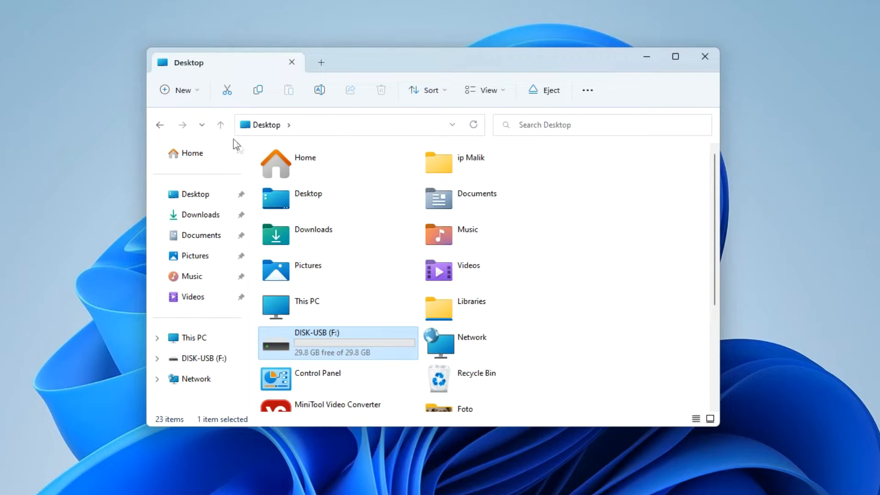
mouse_move(366, 366)
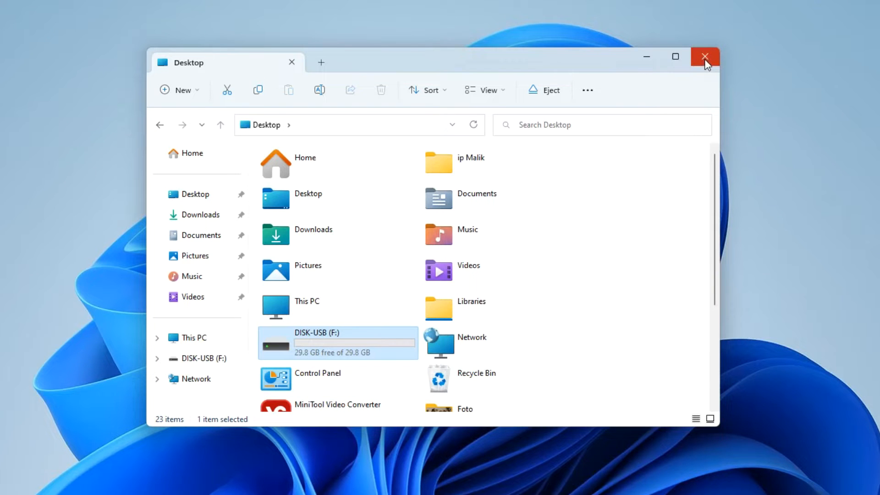
click(705, 57)
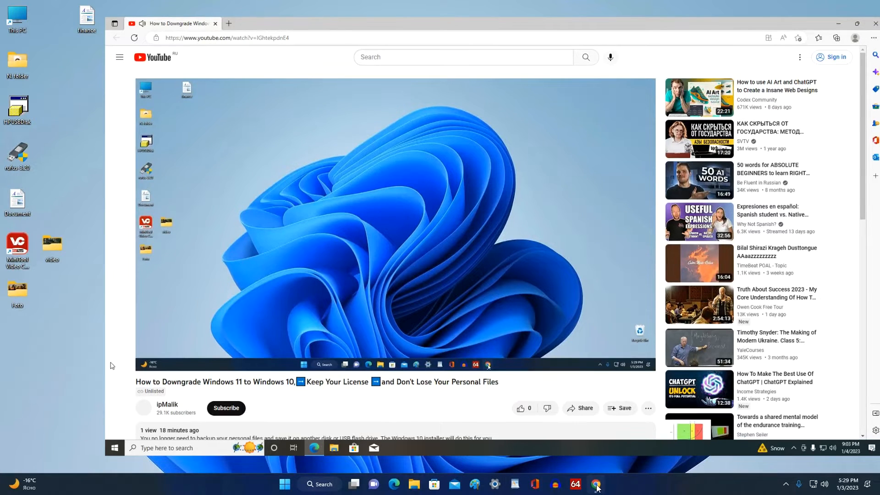
scroll(down, 3)
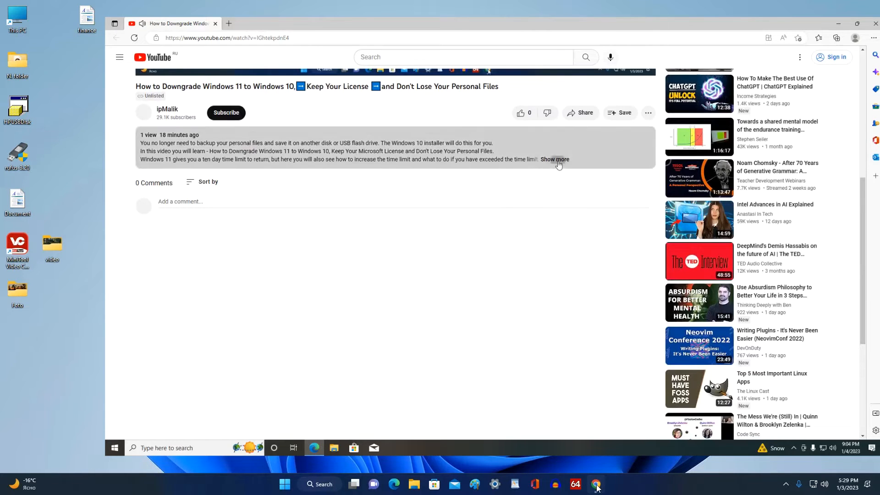
click(555, 159)
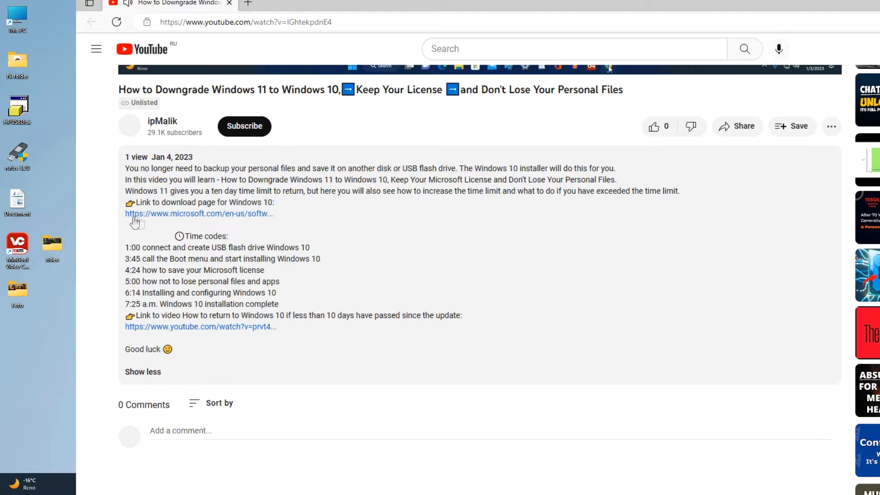
mouse_move(253, 219)
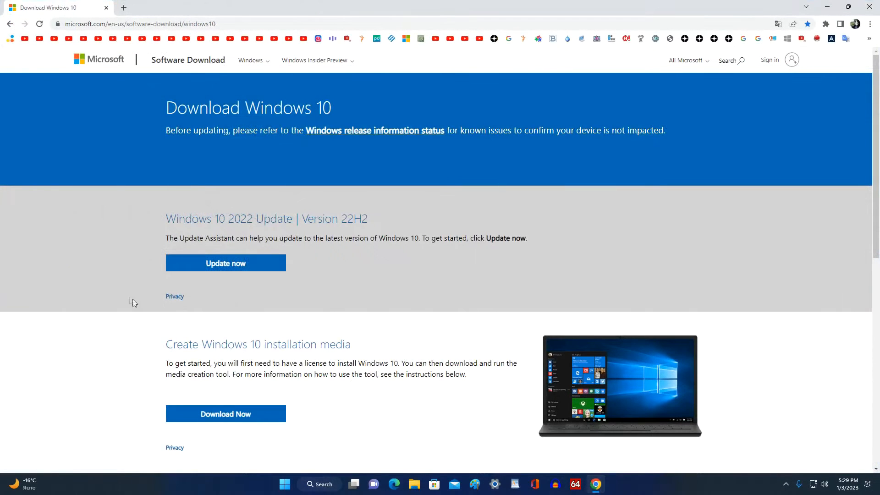
- Skim the upgrade and installation-media instructions, then start the media creation tool download via Download Now
scroll(down, 3)
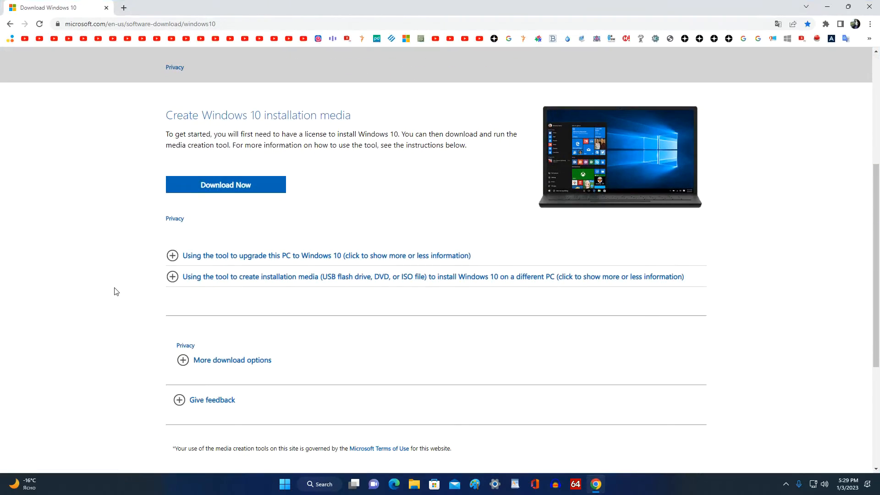
click(172, 256)
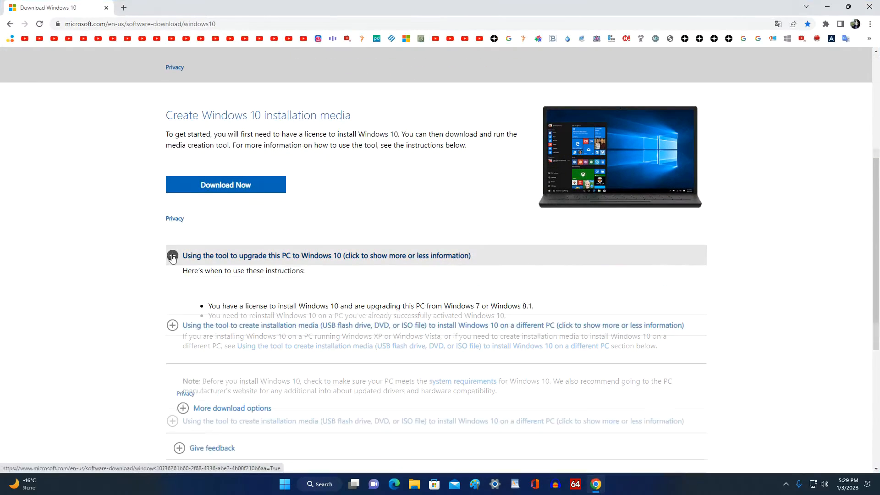
click(173, 255)
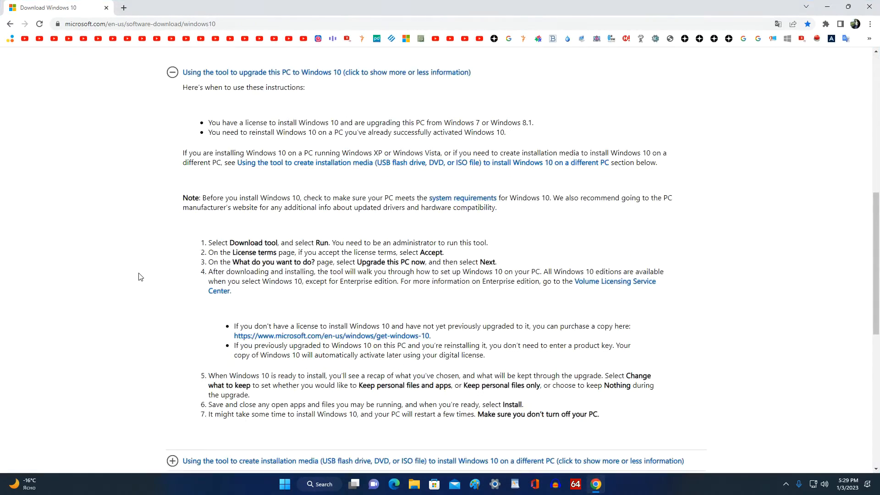
scroll(up, 3)
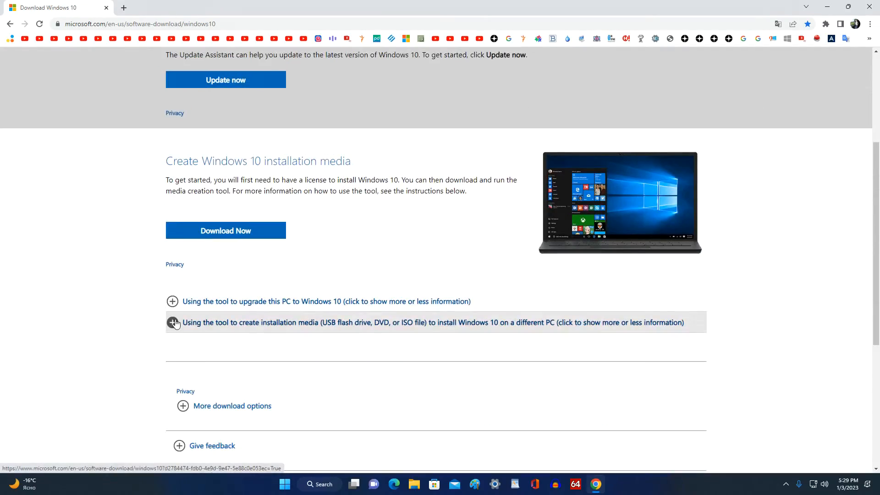
click(174, 322)
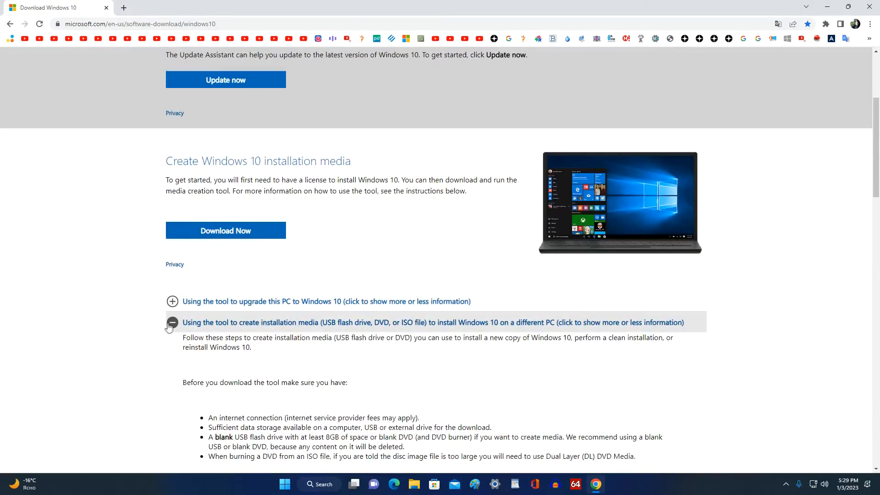
click(173, 322)
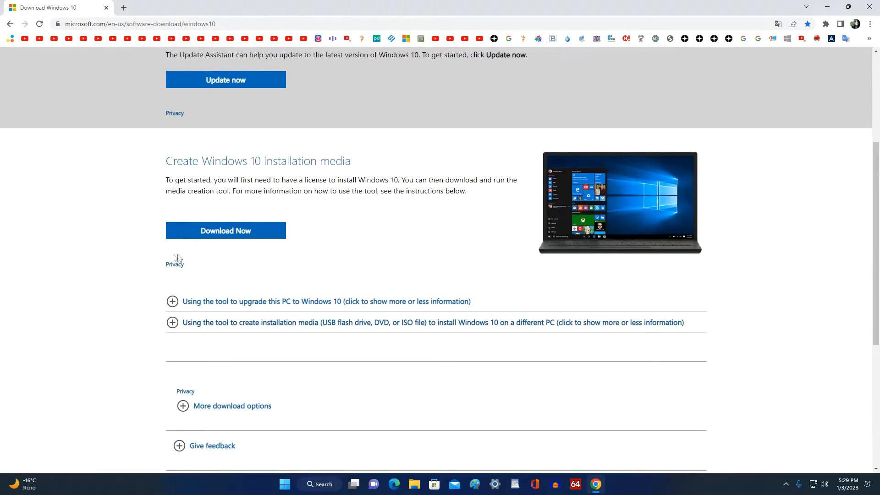
click(226, 230)
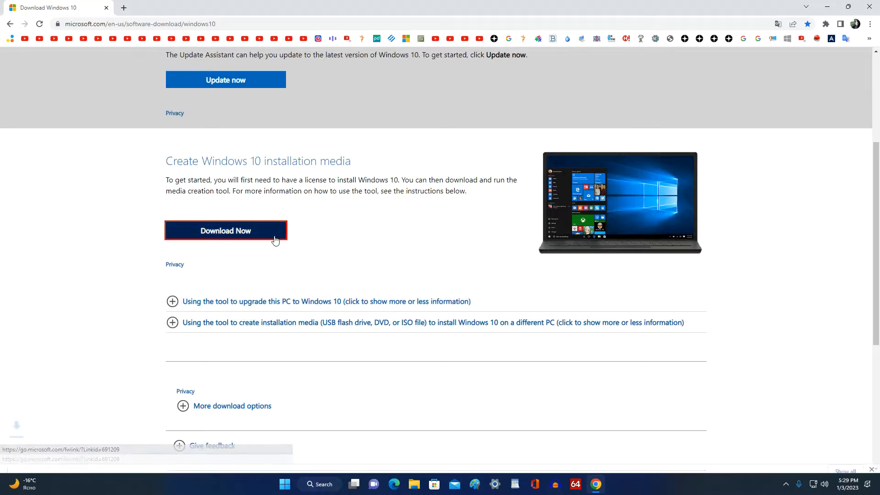
click(226, 230)
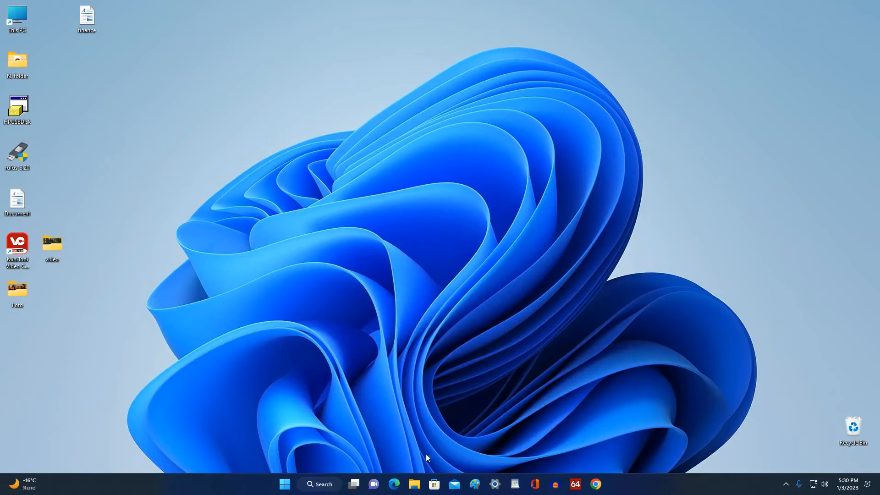
- Launch MediaCreationTool22H2 from the Downloads folder in File Explorer
click(415, 484)
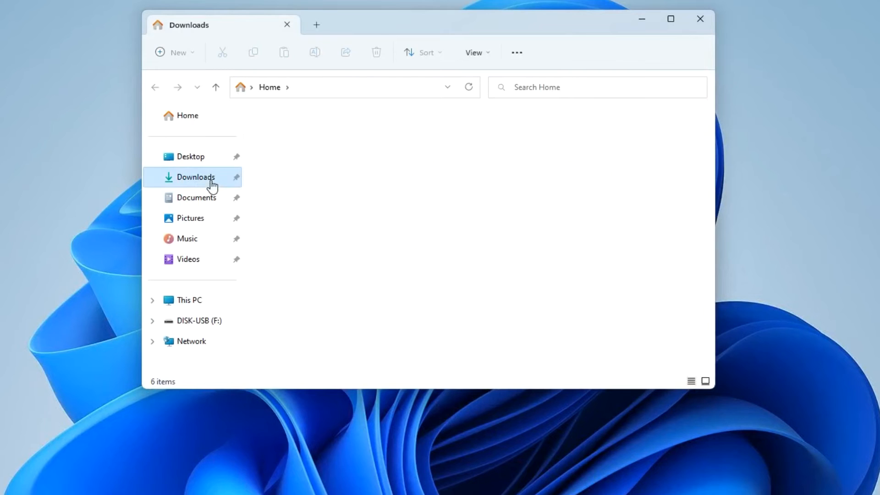
click(195, 177)
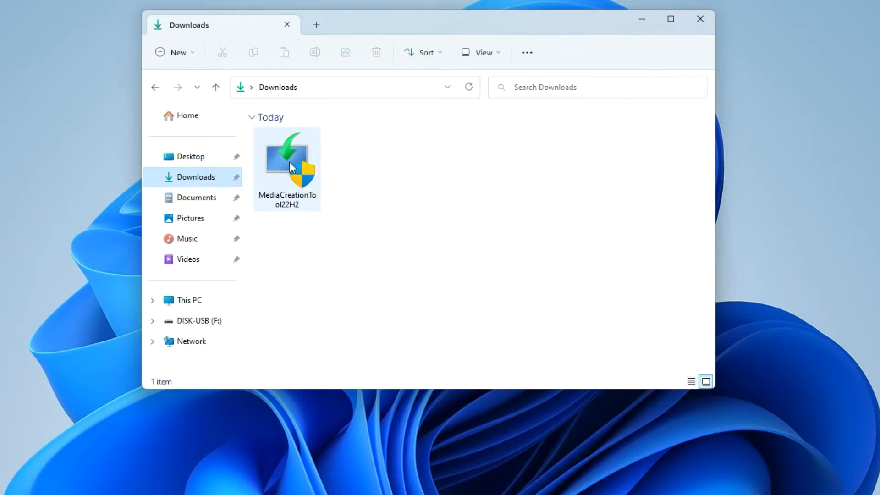
double_click(287, 163)
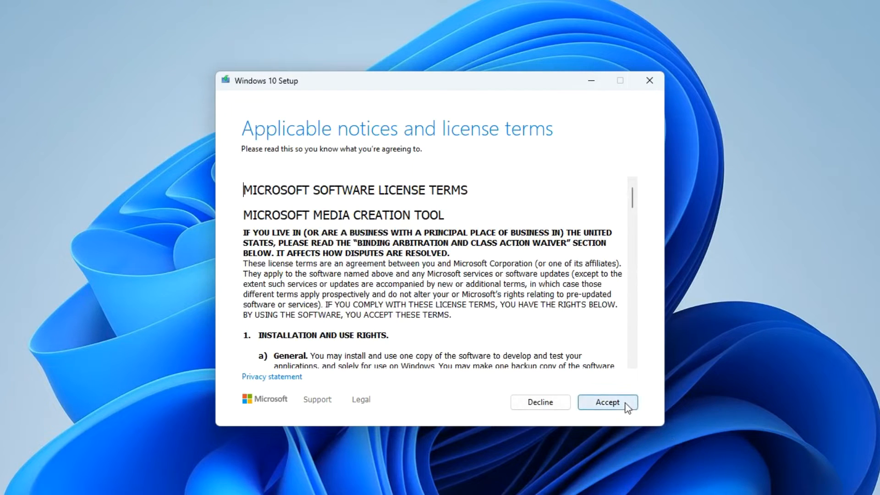
- Accept the terms and choose installation media for another PC: English (United States), Windows 10, 64-bit, recommended options off
click(607, 402)
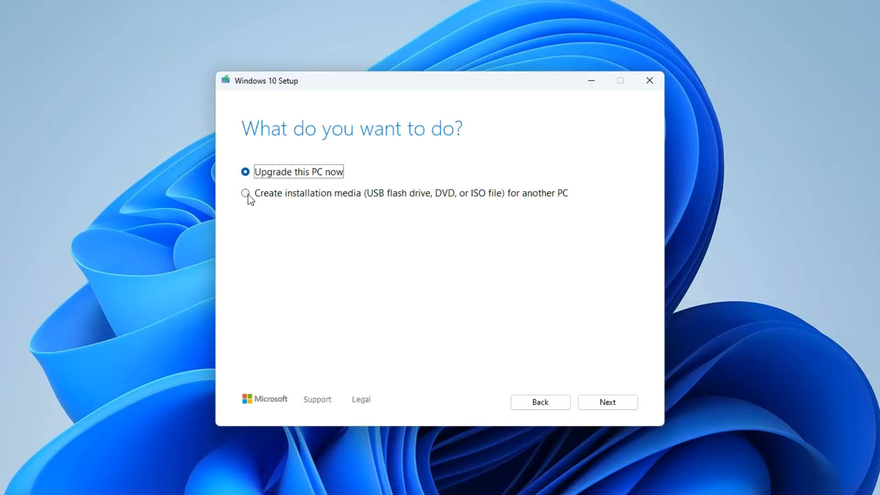
click(246, 193)
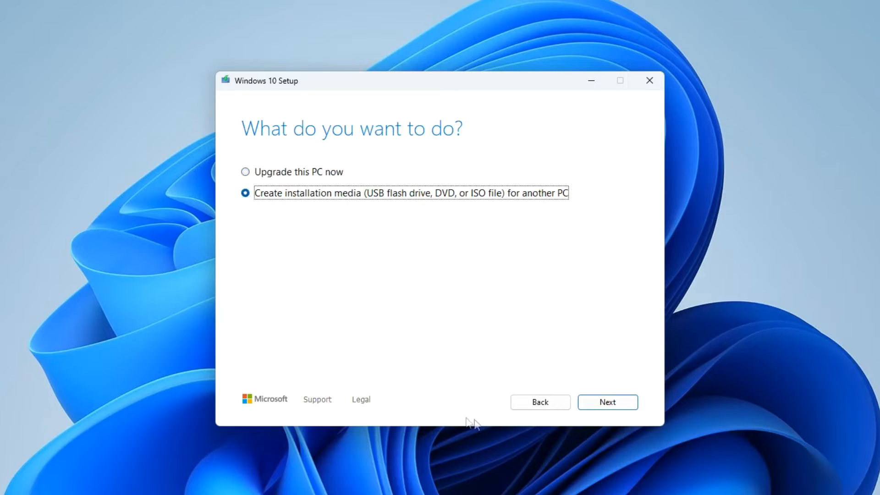
click(607, 402)
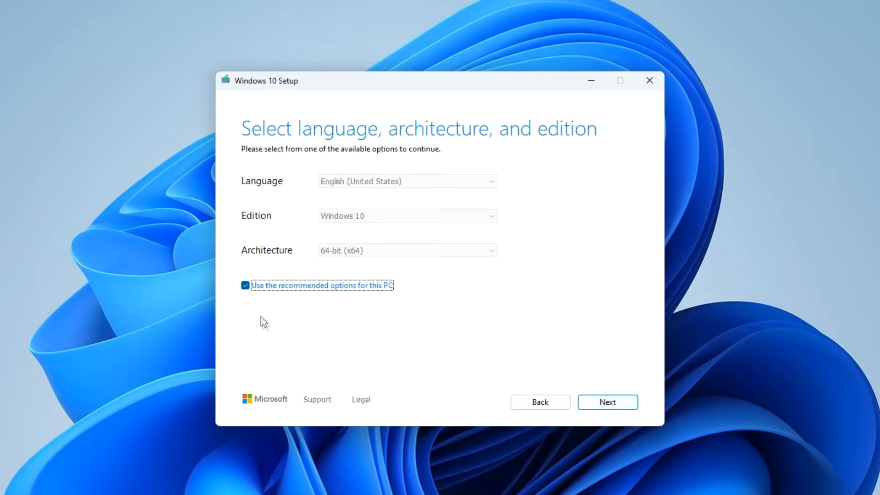
click(244, 285)
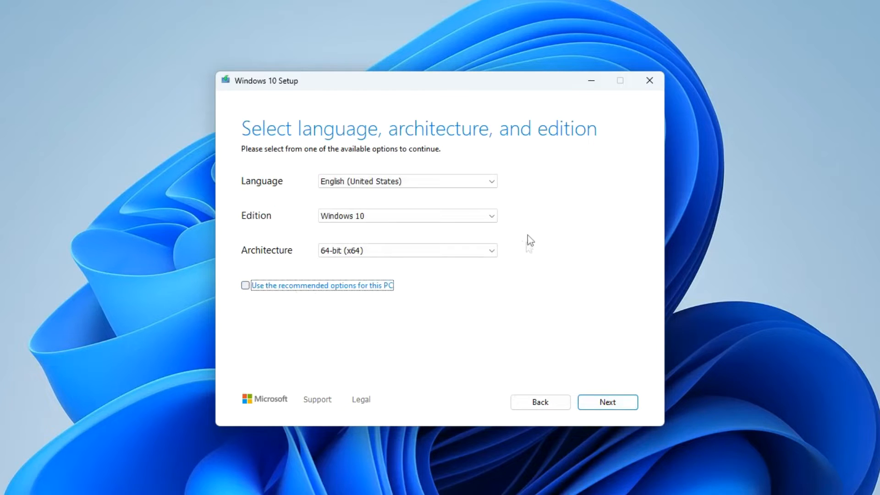
click(407, 181)
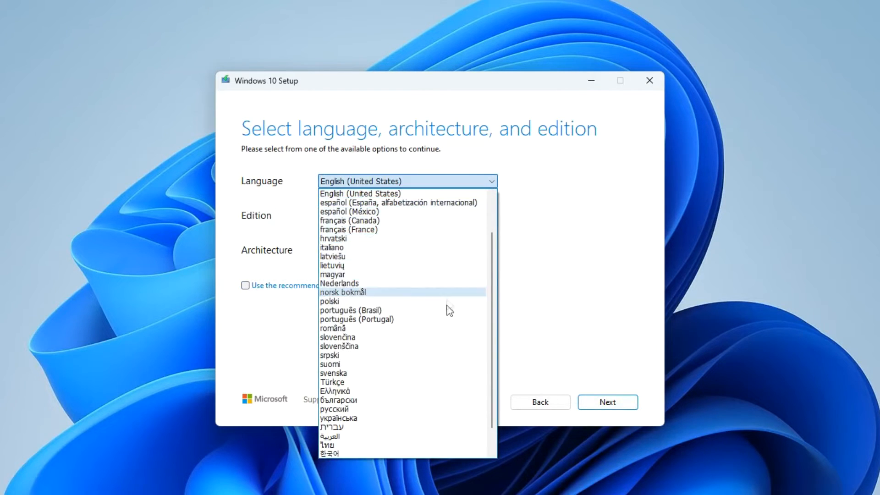
click(360, 193)
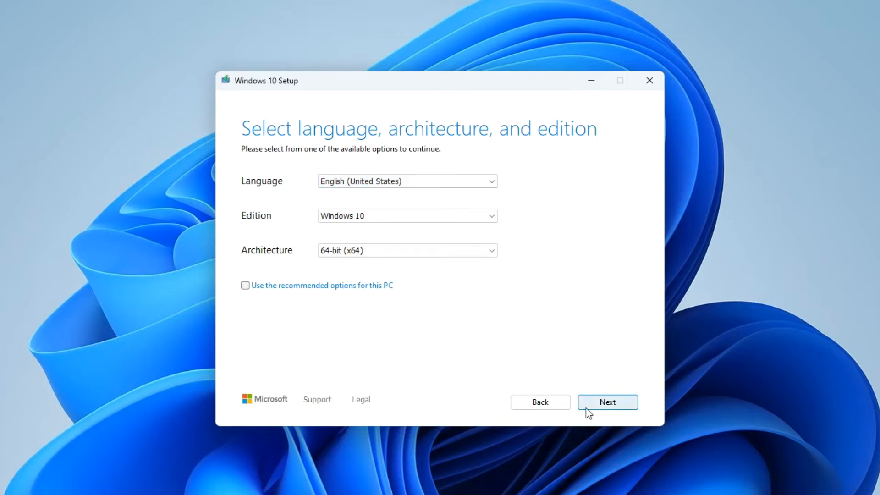
click(606, 401)
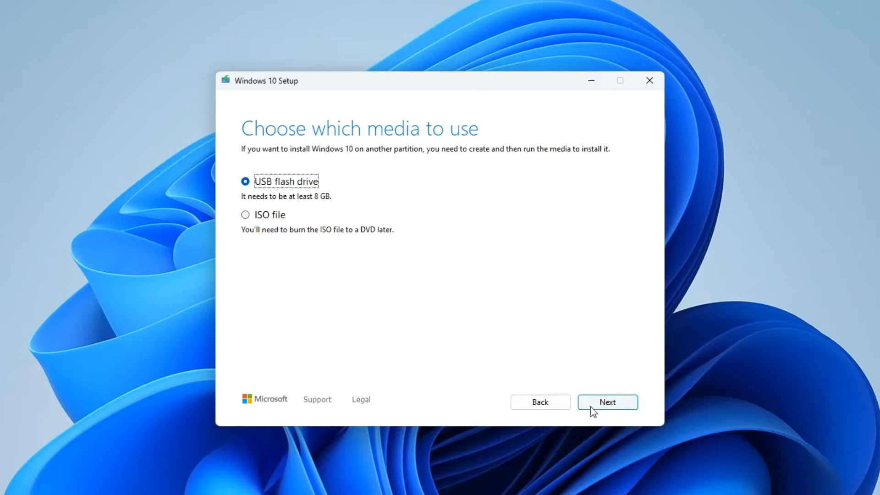
- Write Windows 10 onto the DISK-USB (F:) flash drive and finish the tool
click(607, 402)
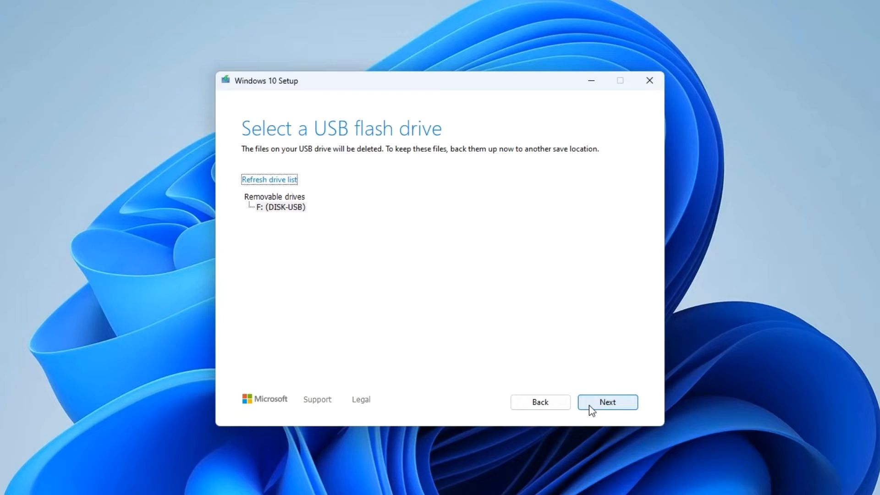
click(607, 401)
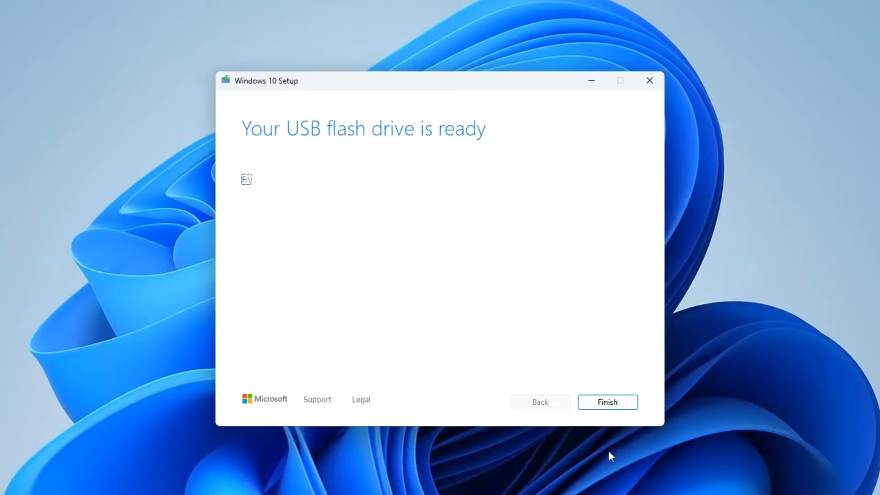
click(606, 402)
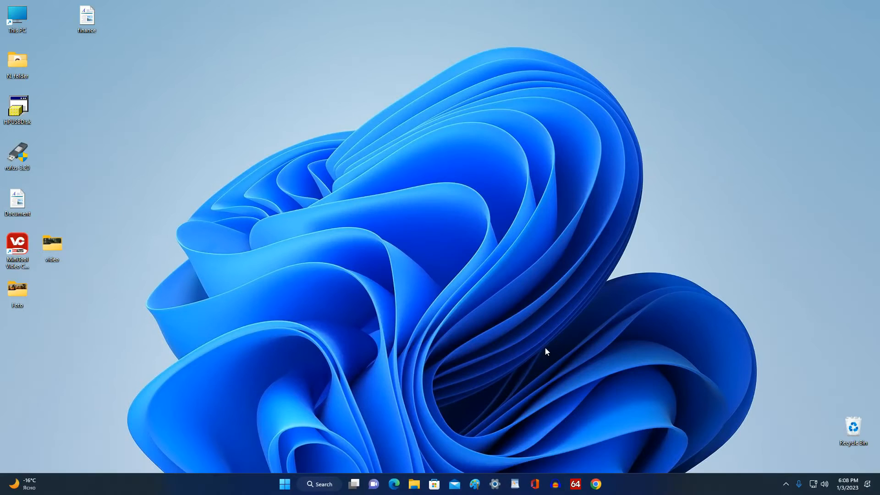
- Check the ESD-USB (F:) drive under This PC for the boot, efi, sources folders and setup, then close the window
click(413, 484)
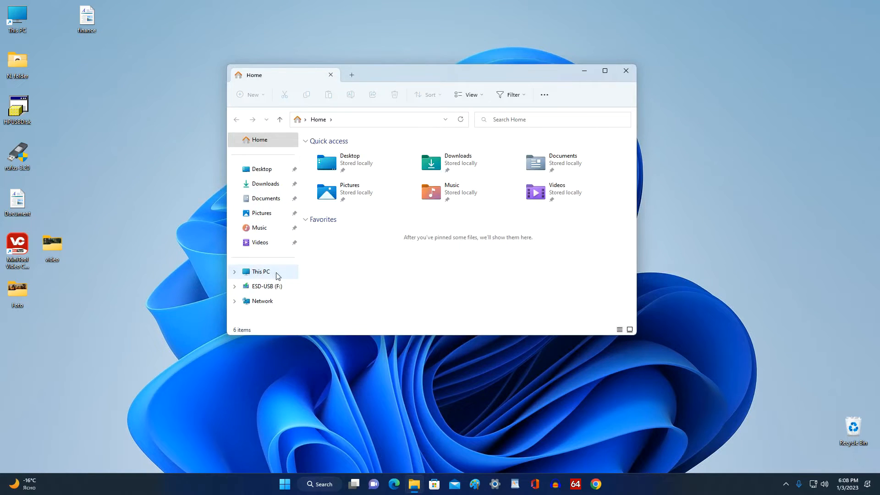
click(261, 271)
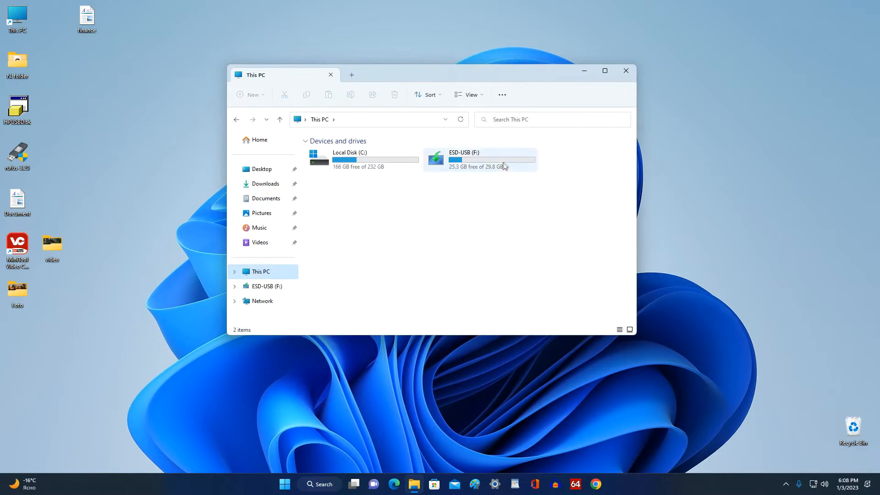
double_click(463, 158)
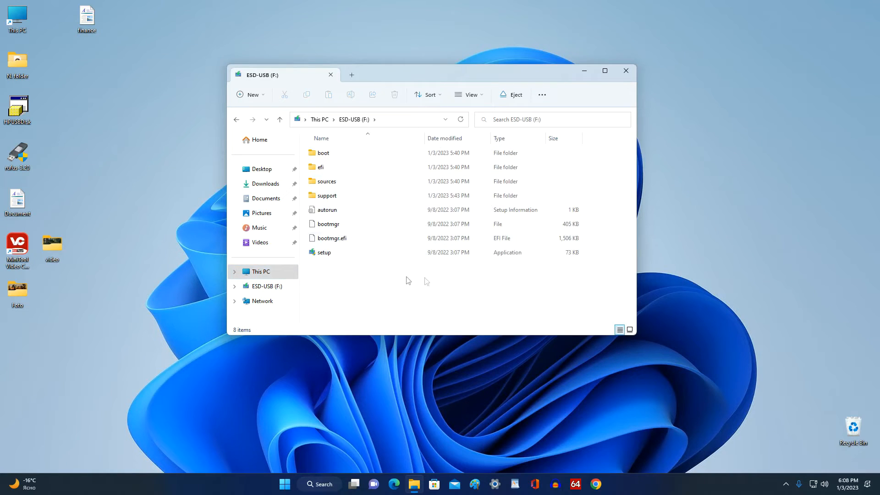
click(625, 70)
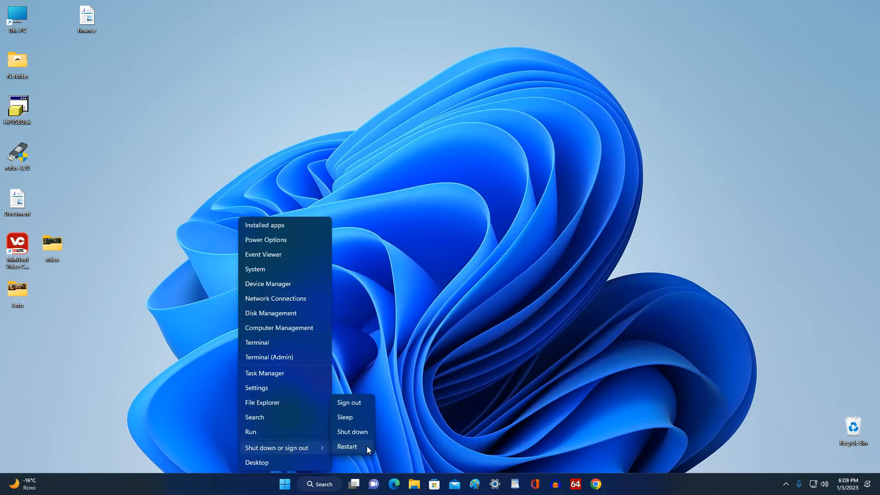
- Restart the computer so it can boot from the USB installer
click(347, 447)
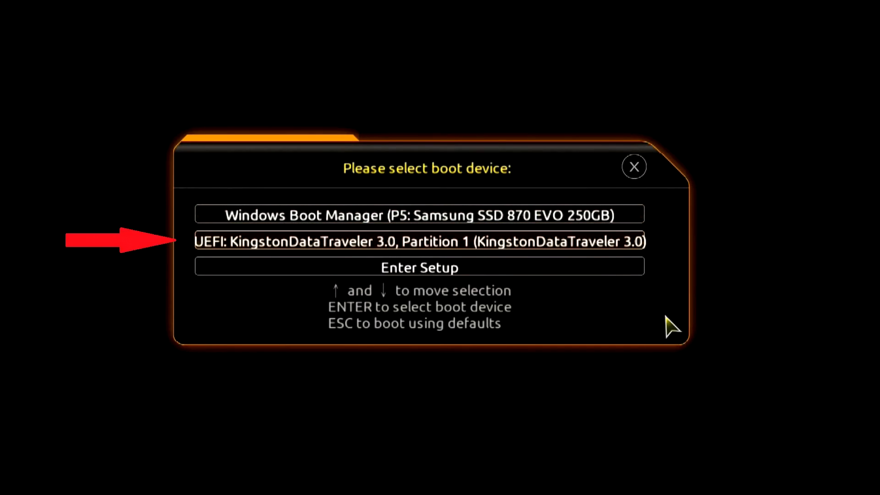
- Boot from the UEFI: KingstonDataTraveler 3.0 entry in the boot menu
key(Enter)
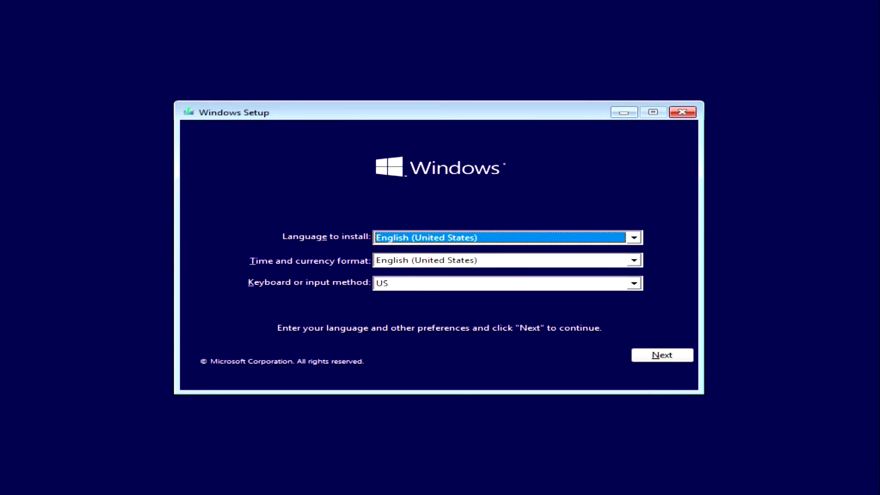
mouse_move(662, 355)
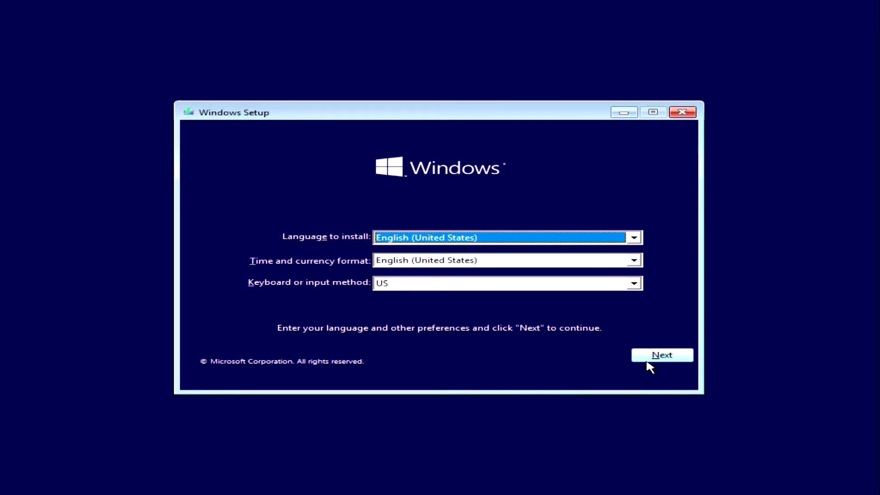
- Accept the English (United States) language and US keyboard defaults and start Install now
click(661, 355)
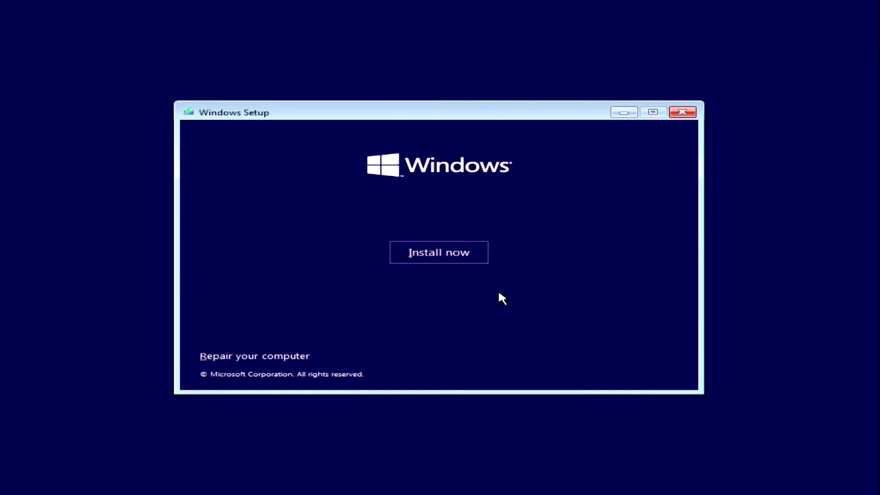
click(439, 252)
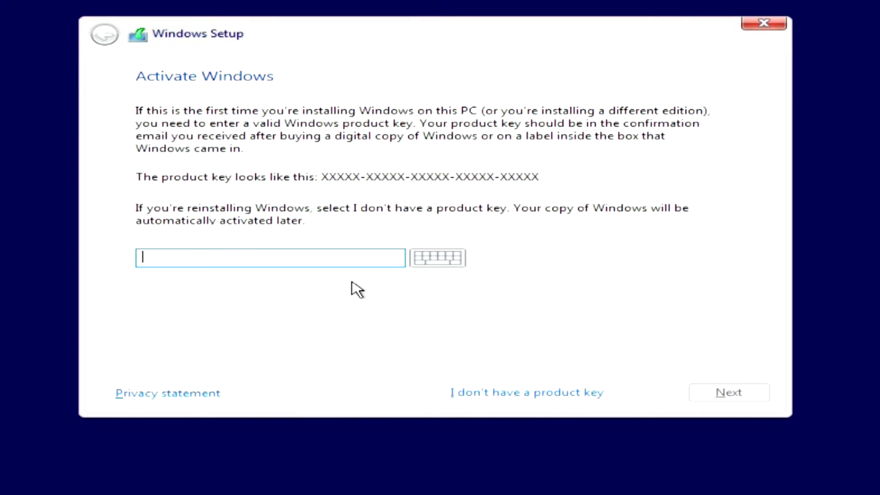
mouse_move(452, 415)
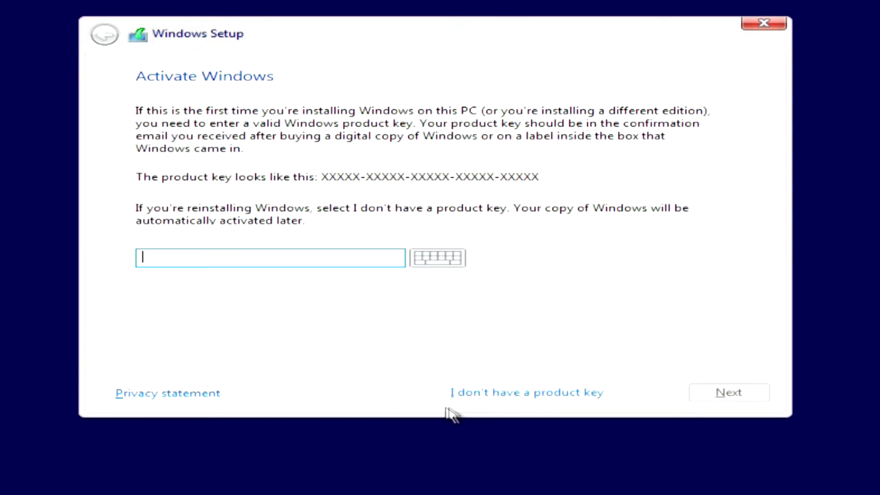
mouse_move(502, 401)
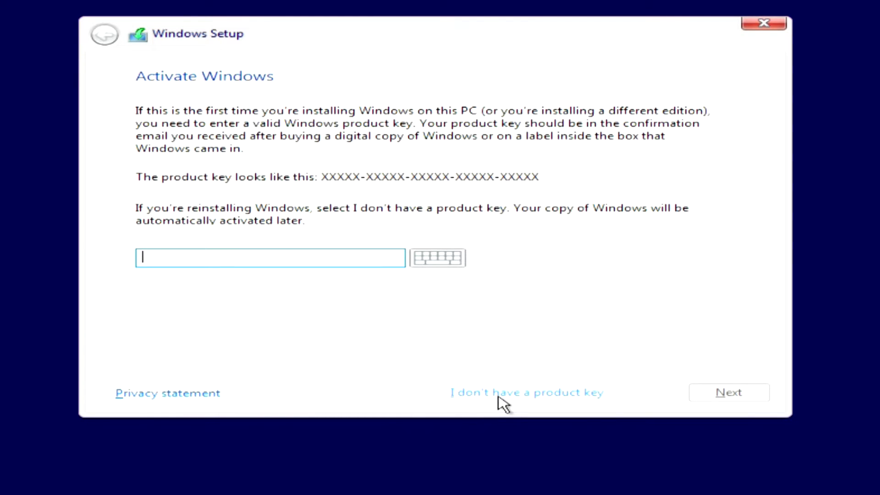
- Skip the product key with 'I don't have a product key'
click(526, 393)
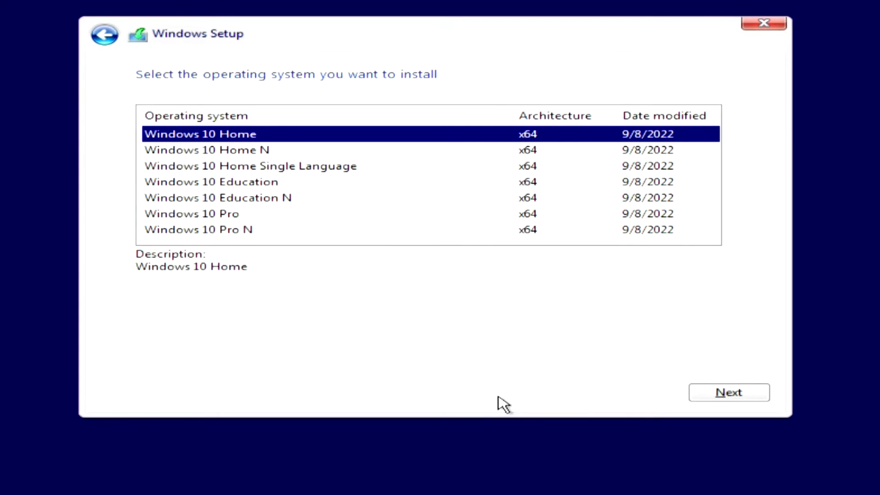
mouse_move(420, 387)
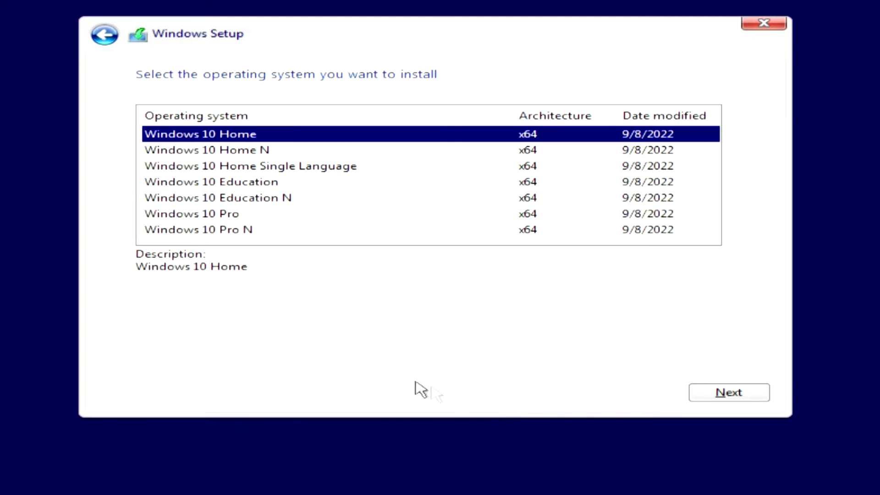
- Choose Windows 10 Pro as the edition to install and continue to the license terms
click(192, 214)
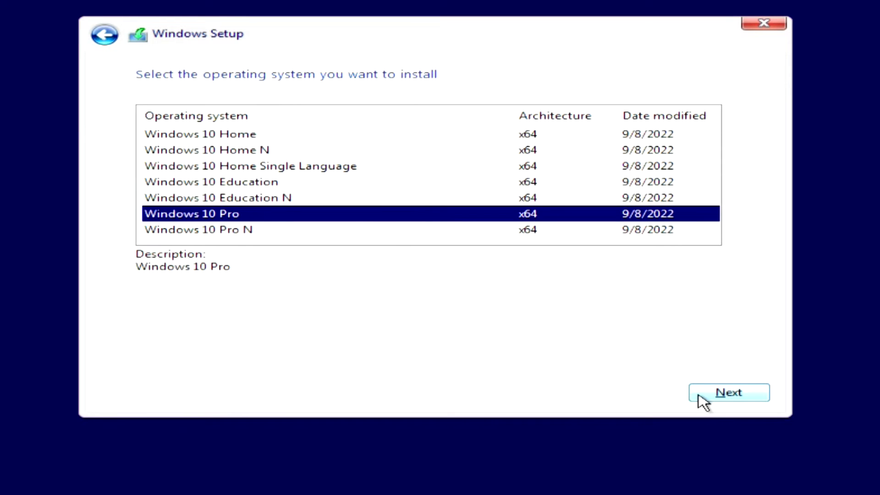
click(728, 393)
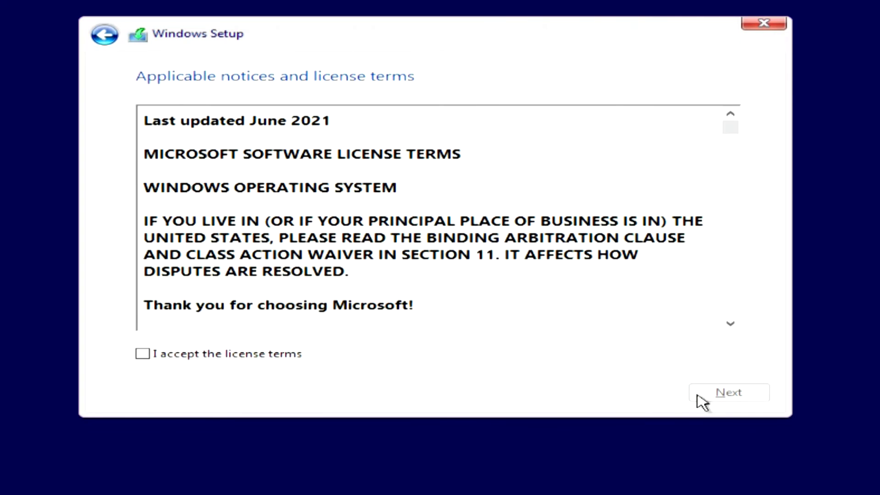
- Accept the license terms and continue to the install-location list of Drive 0's partitions
click(142, 354)
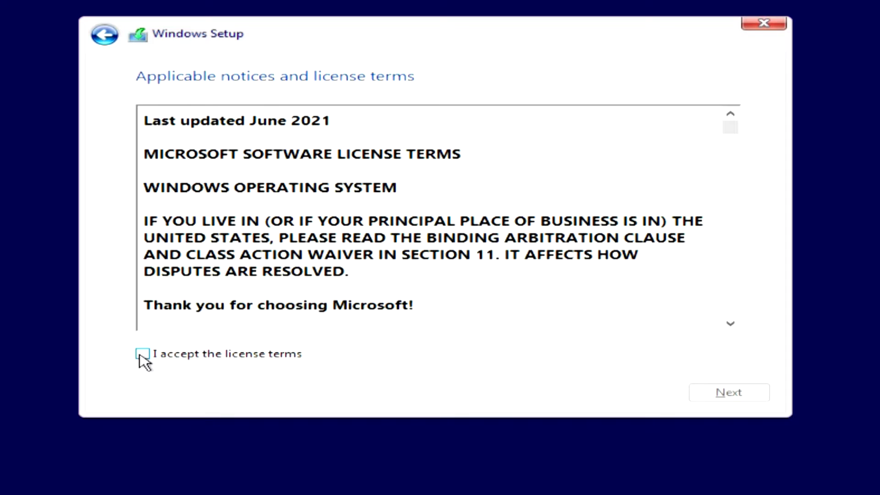
click(142, 354)
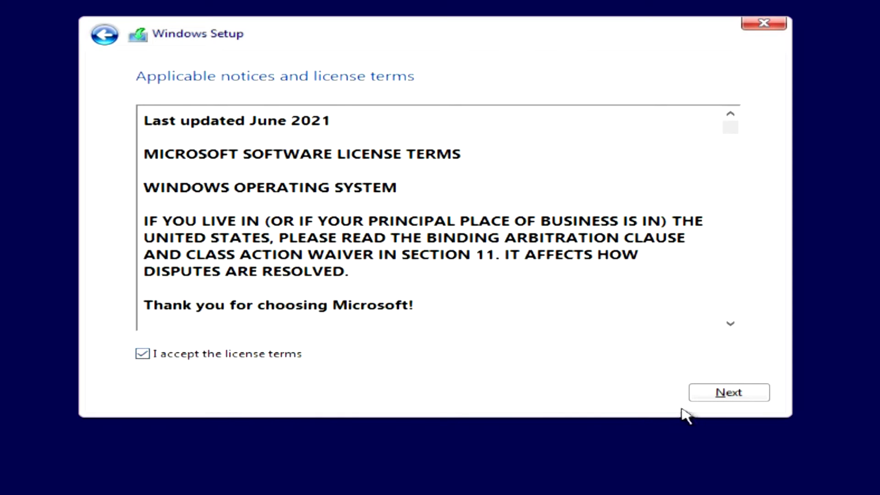
click(729, 391)
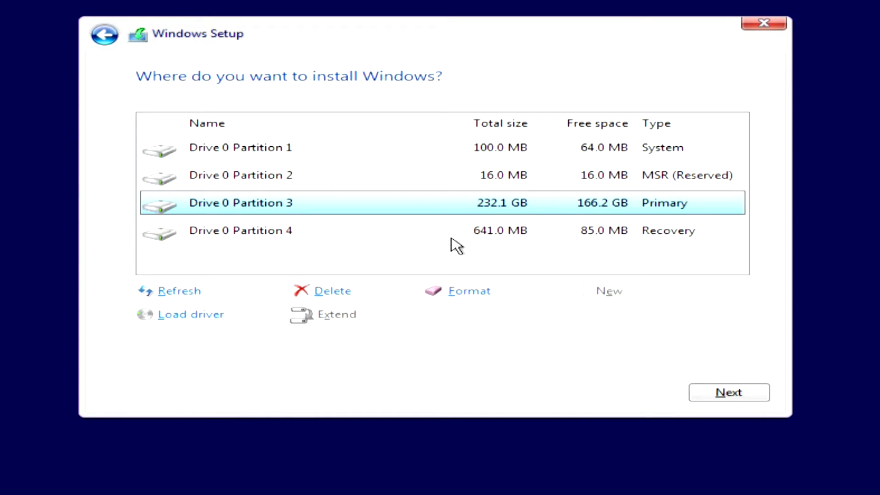
mouse_move(319, 256)
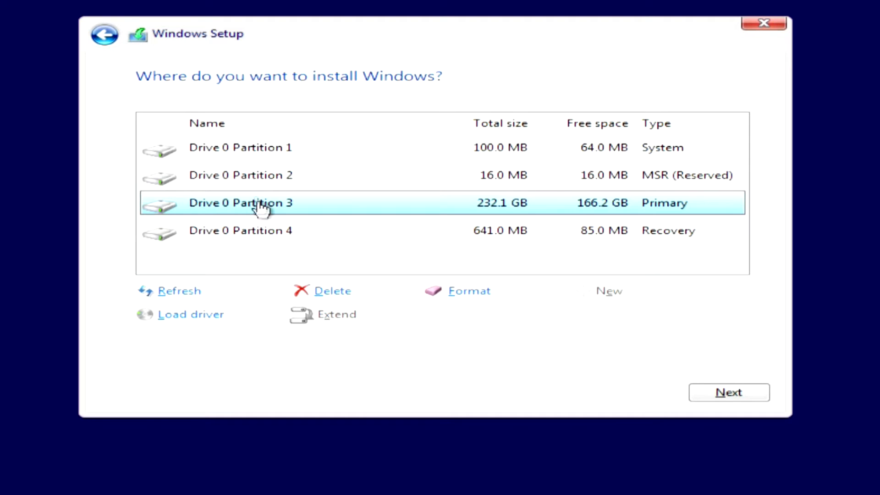
mouse_move(365, 268)
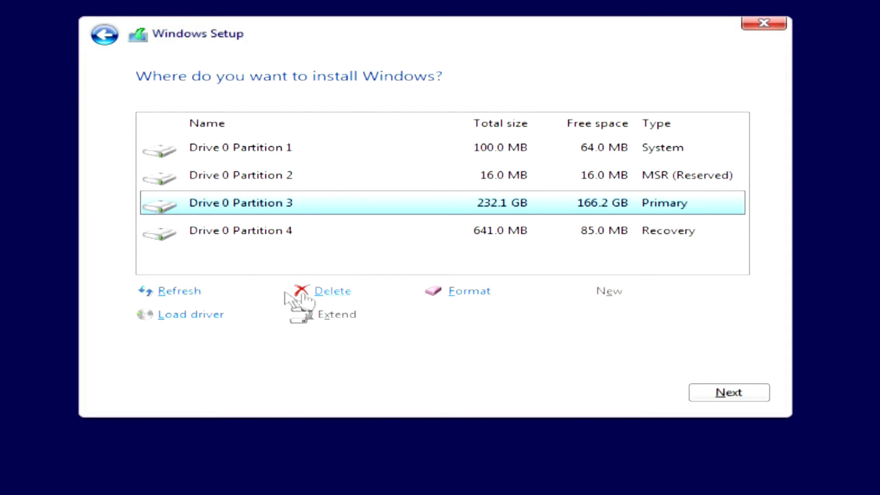
mouse_move(470, 290)
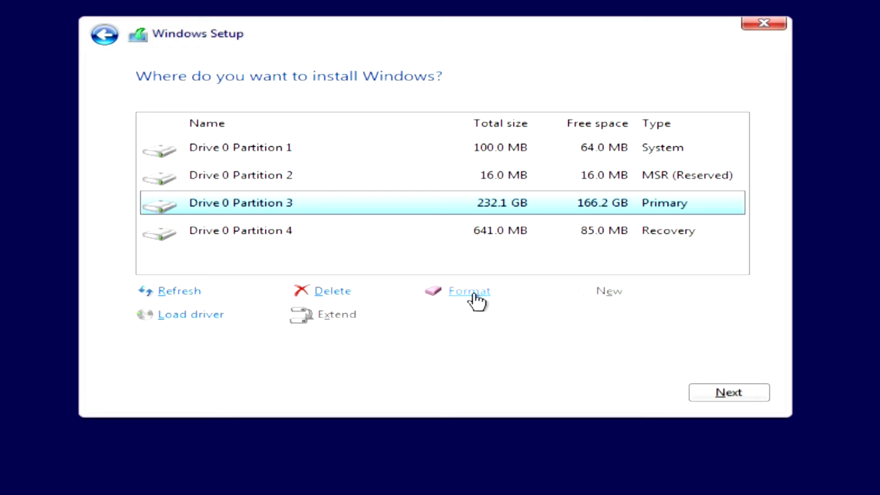
mouse_move(311, 211)
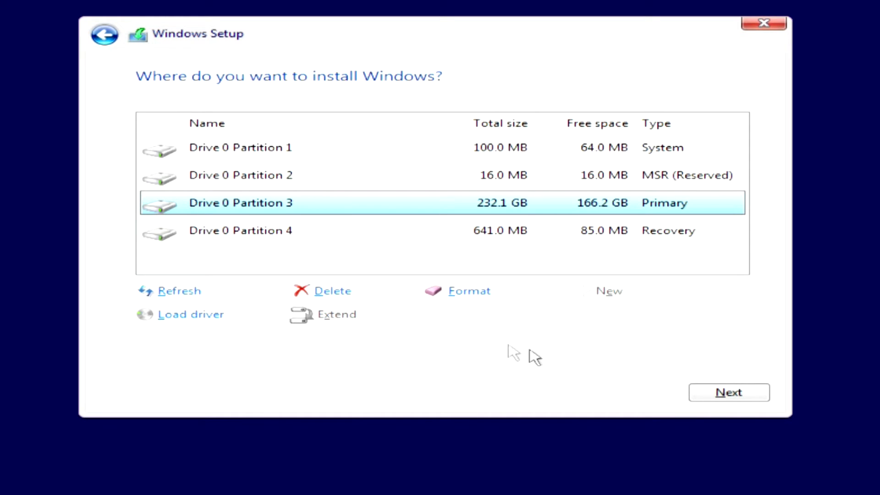
- Install onto Drive 0 Partition 3 and agree that old files move into Windows.old
click(728, 392)
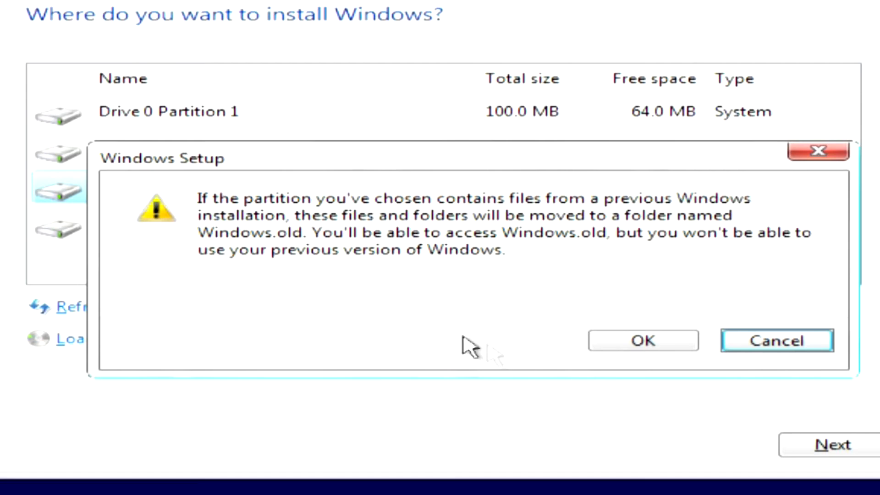
mouse_move(566, 283)
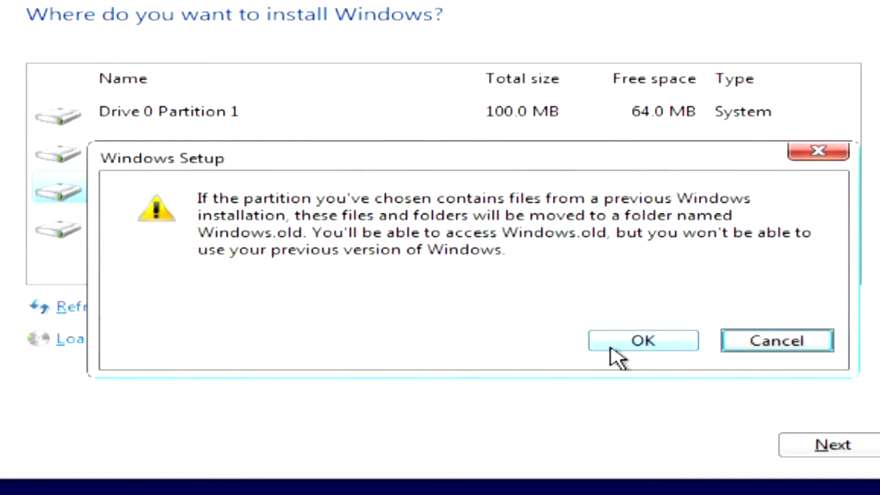
click(643, 340)
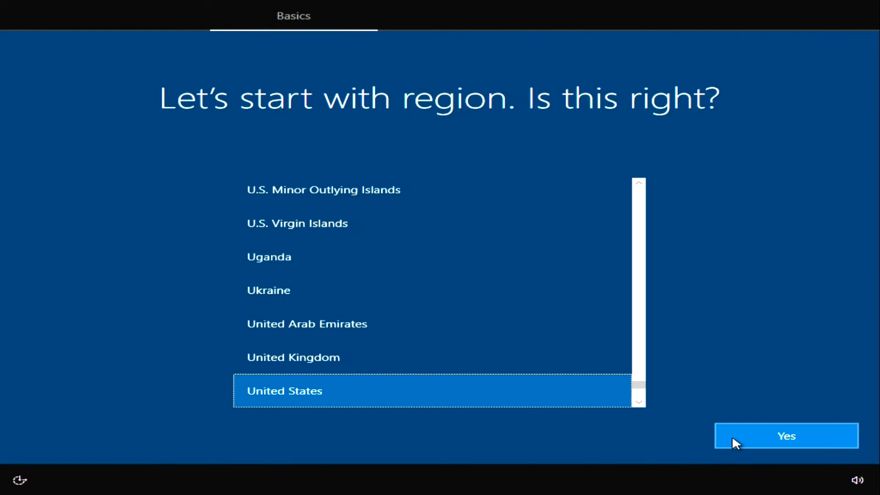
- Confirm United States region and US keyboard layout, skip a second layout, choose personal use
click(785, 435)
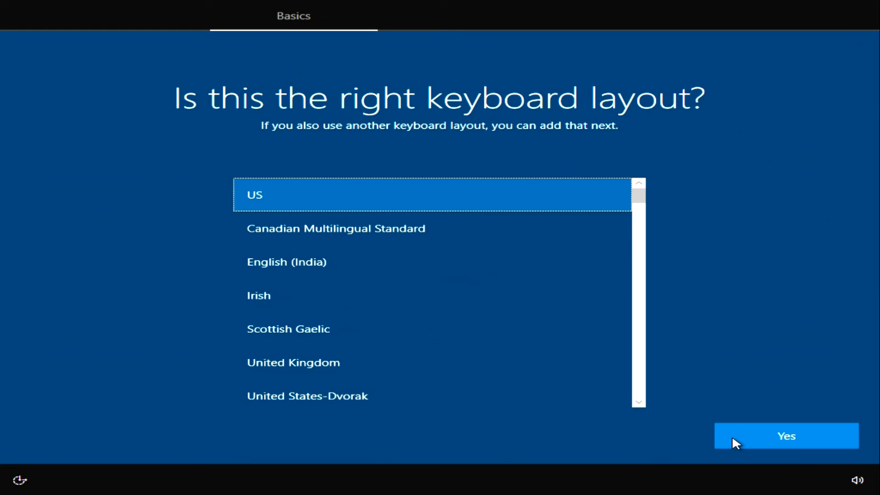
click(786, 437)
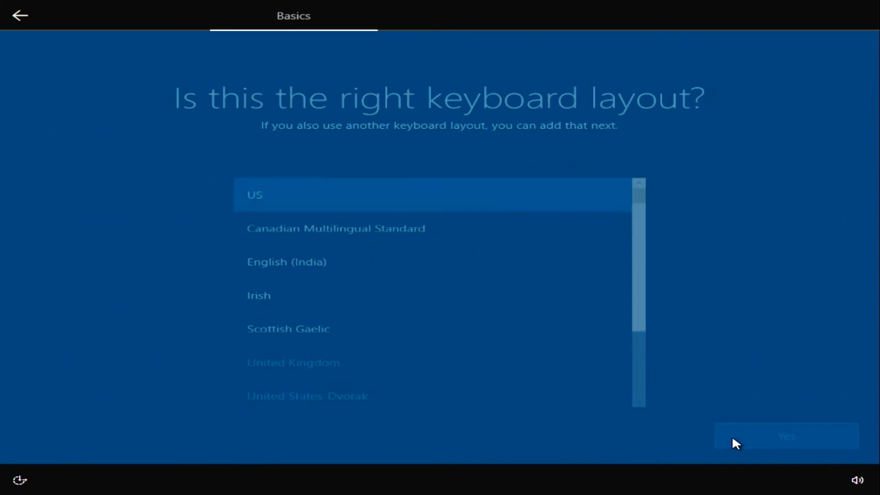
click(785, 436)
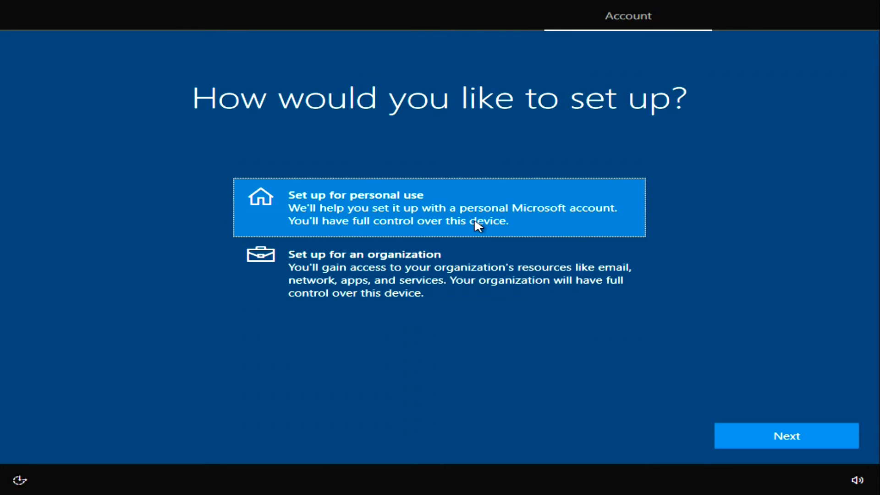
mouse_move(786, 435)
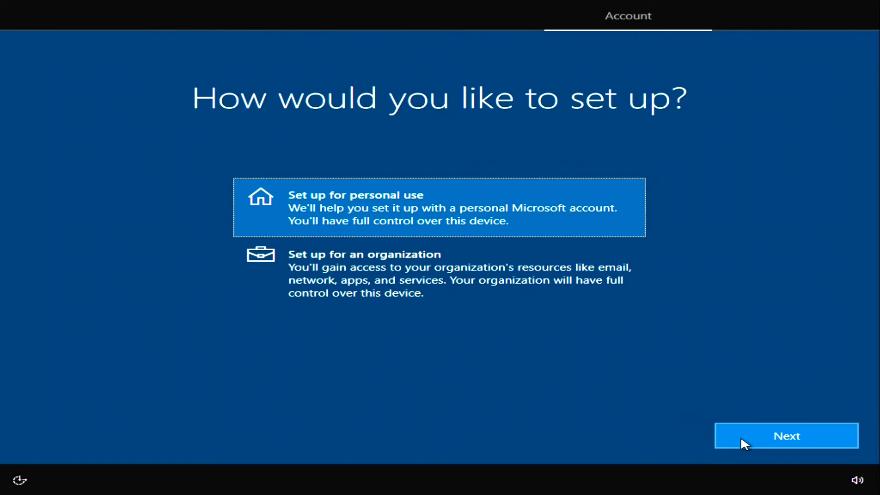
click(785, 435)
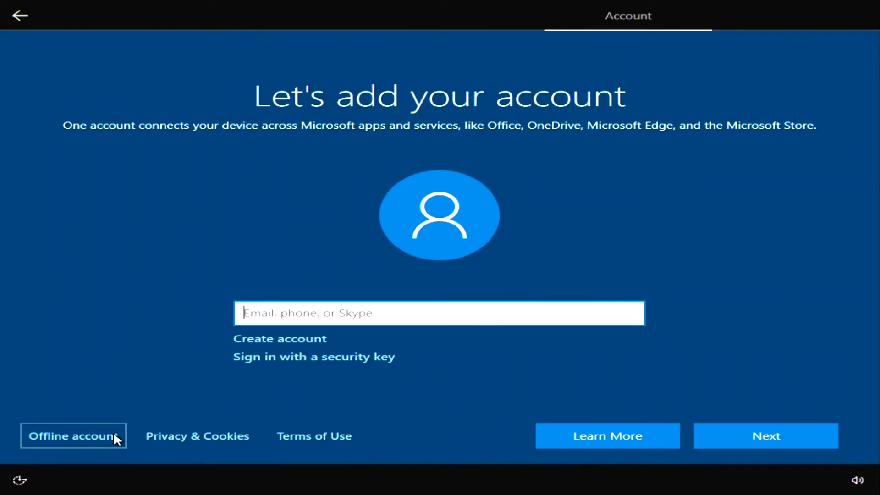
- Set up an offline local account named 'Bo' with a blank password
click(73, 437)
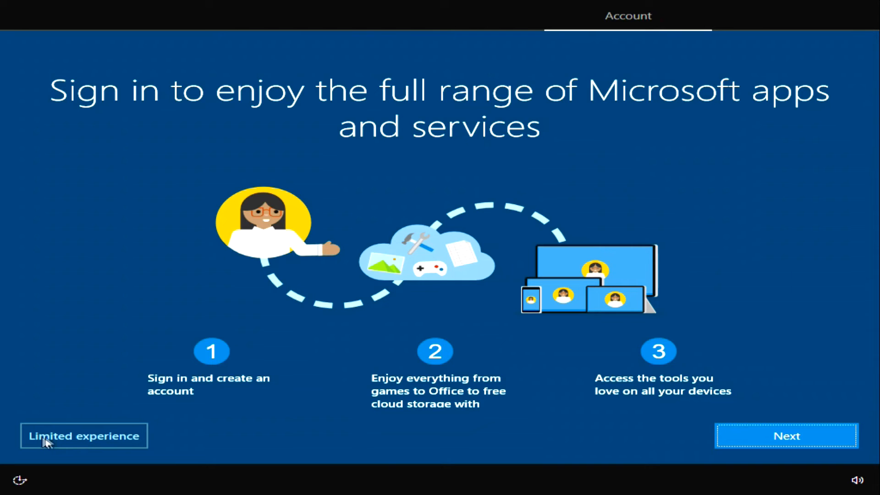
click(84, 436)
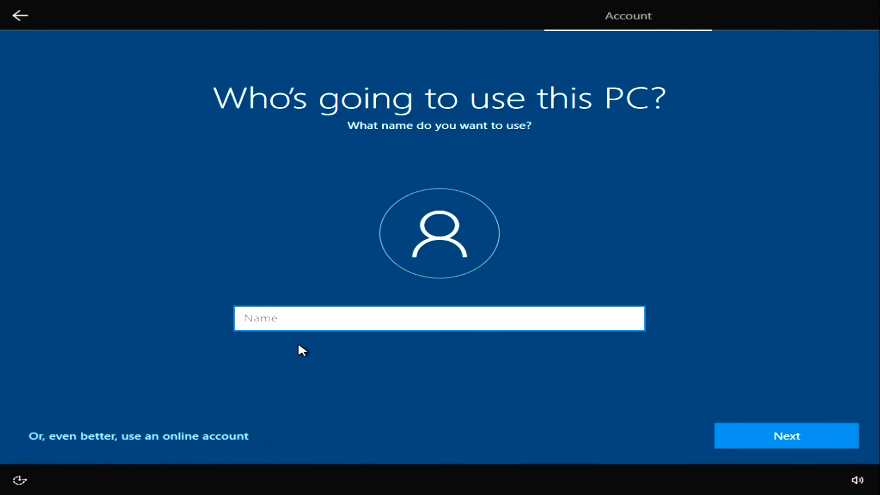
text(Bond)
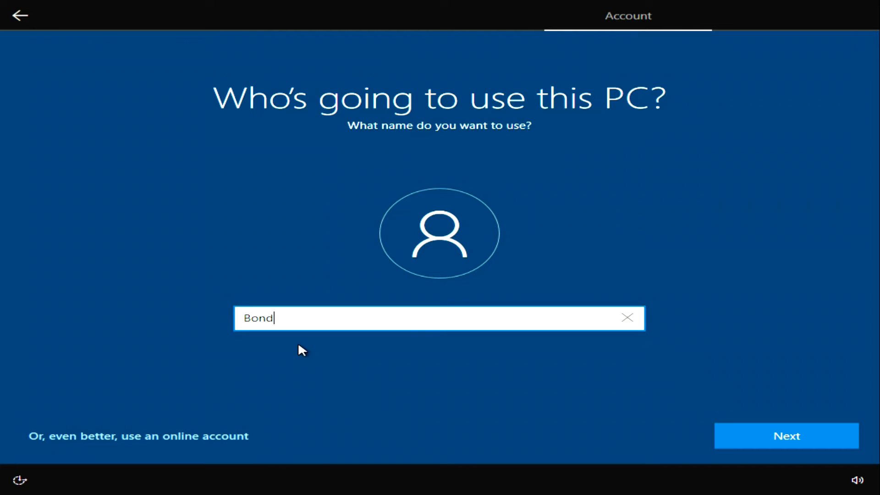
click(786, 435)
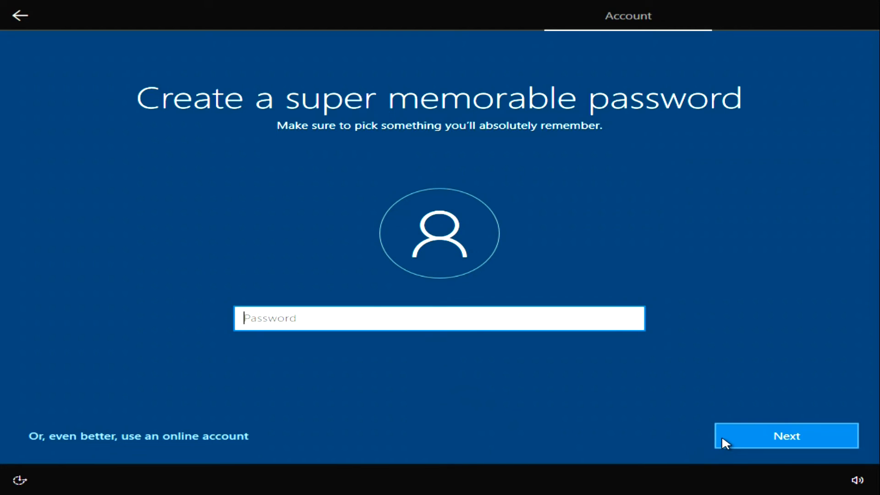
click(786, 436)
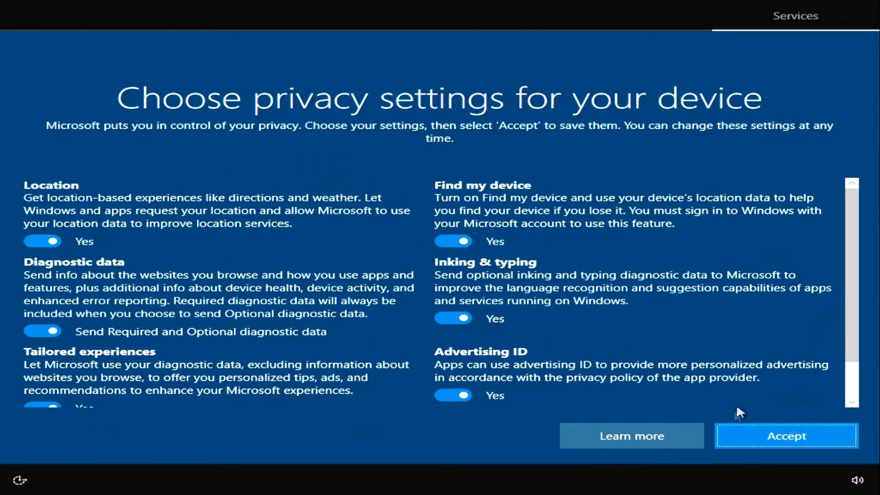
- Accept the privacy settings and let setup finish to the Windows 10 desktop
click(785, 435)
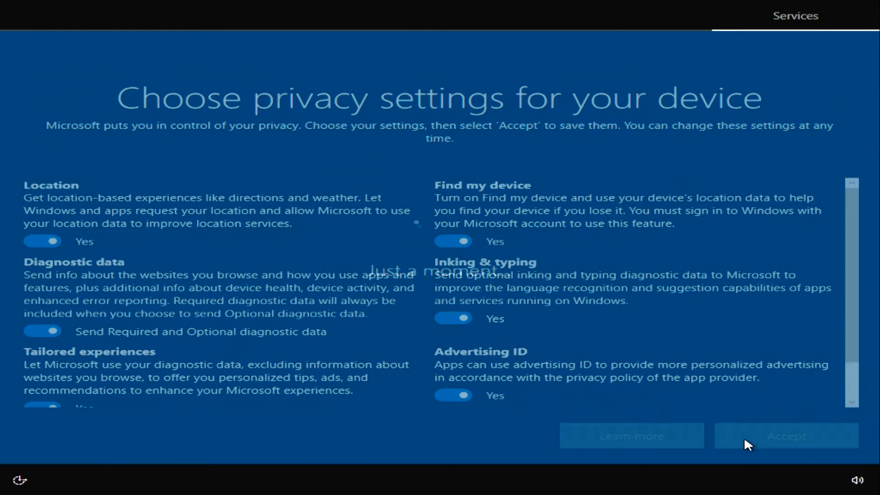
click(785, 435)
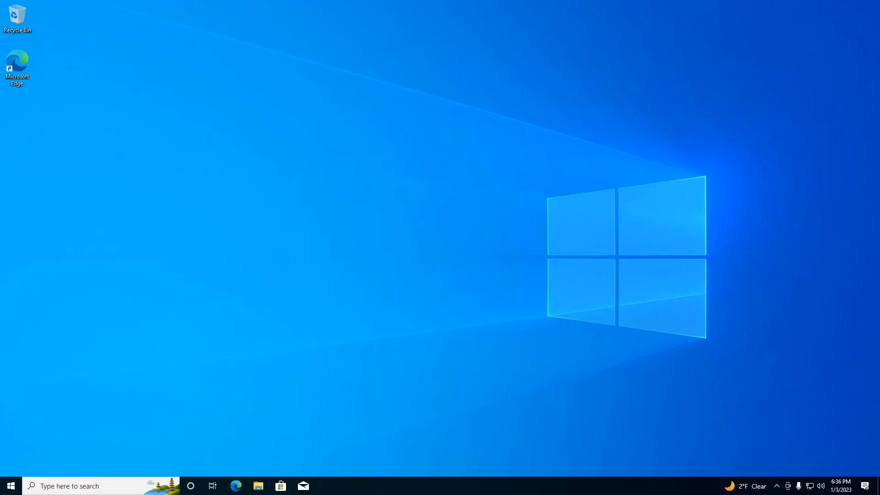
mouse_move(31, 457)
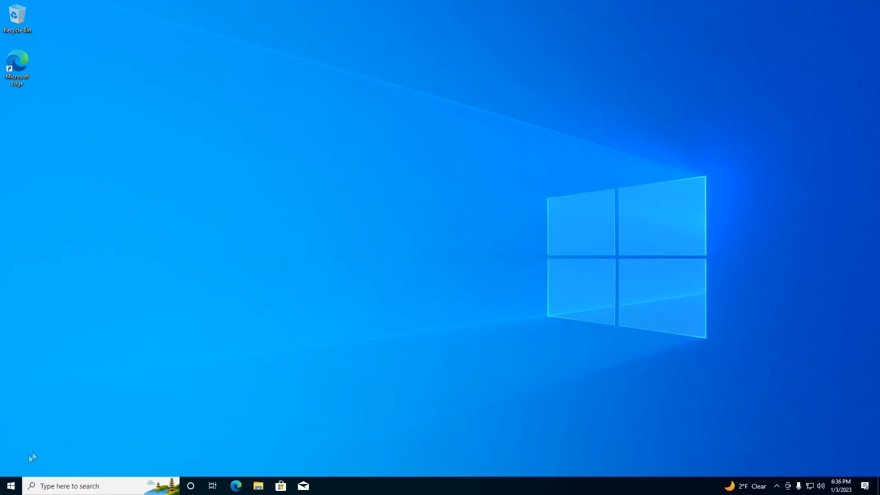
click(10, 486)
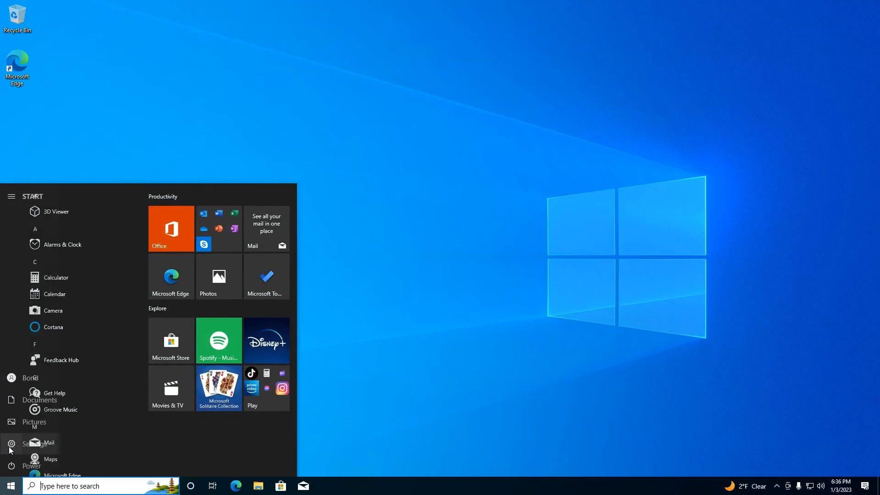
click(11, 443)
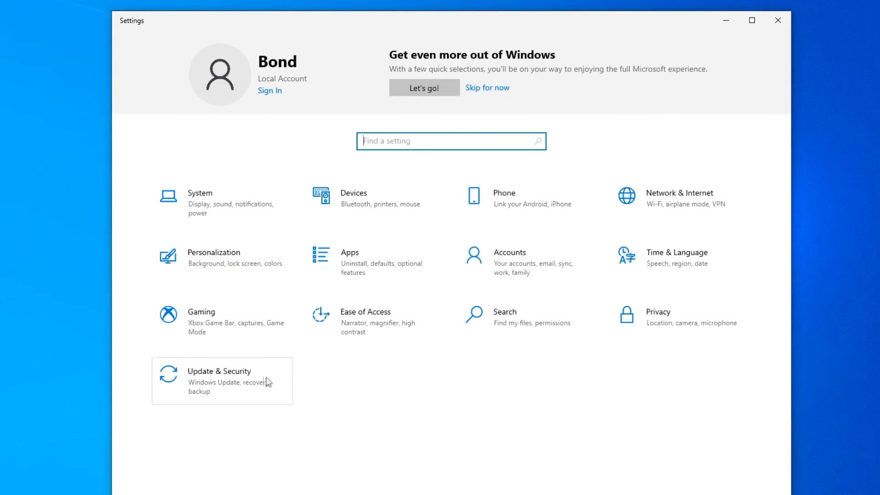
click(219, 381)
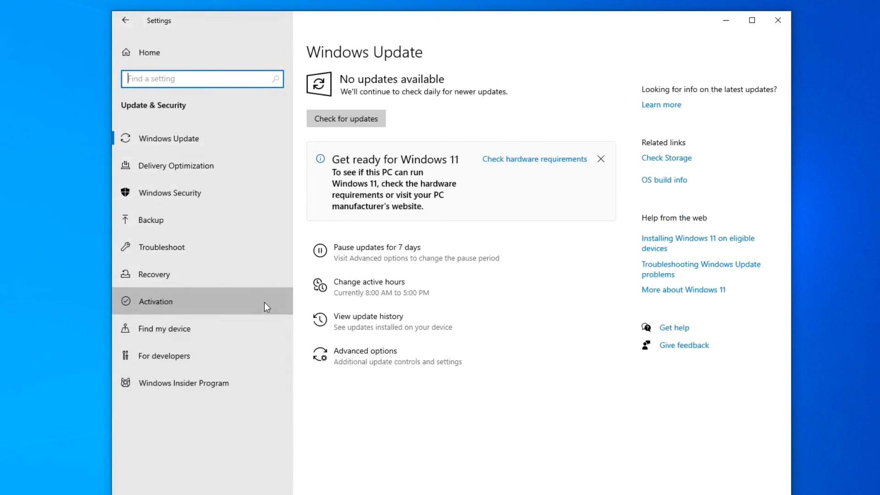
click(155, 300)
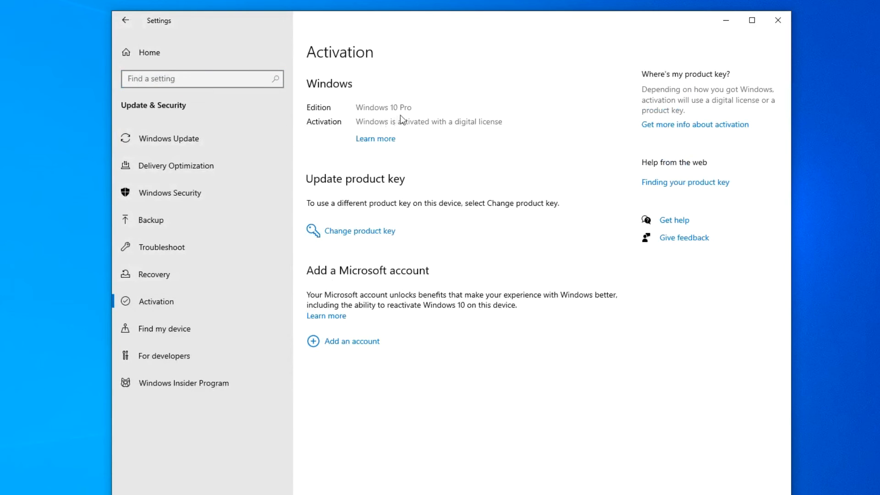
mouse_move(473, 131)
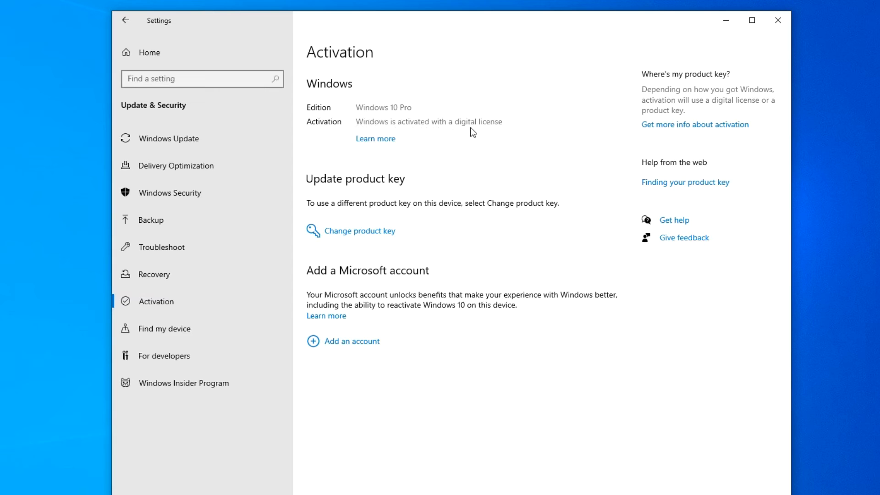
mouse_move(749, 50)
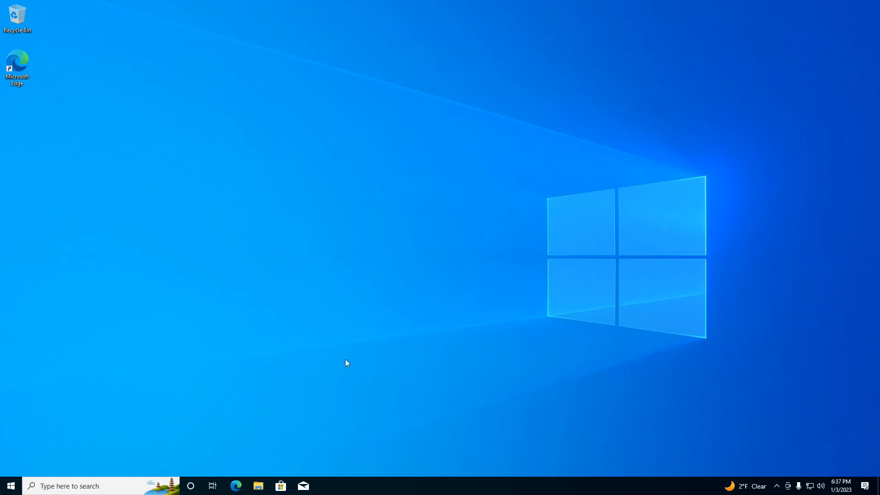
- Browse File Explorer to This PC > Local Disk (C:) > Windows.old
click(257, 486)
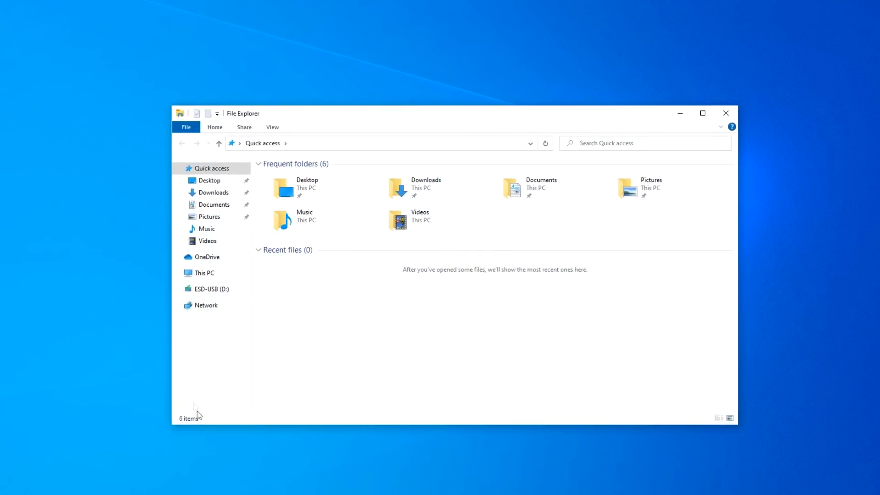
click(205, 274)
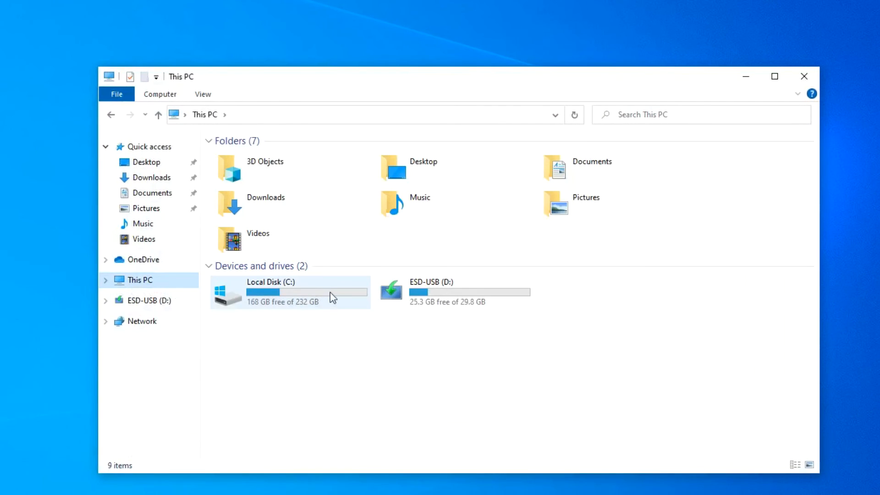
double_click(271, 292)
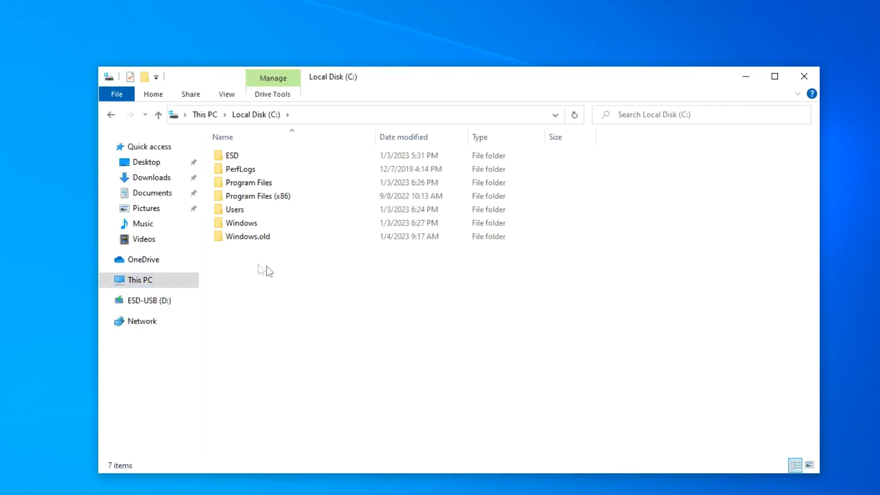
mouse_move(272, 249)
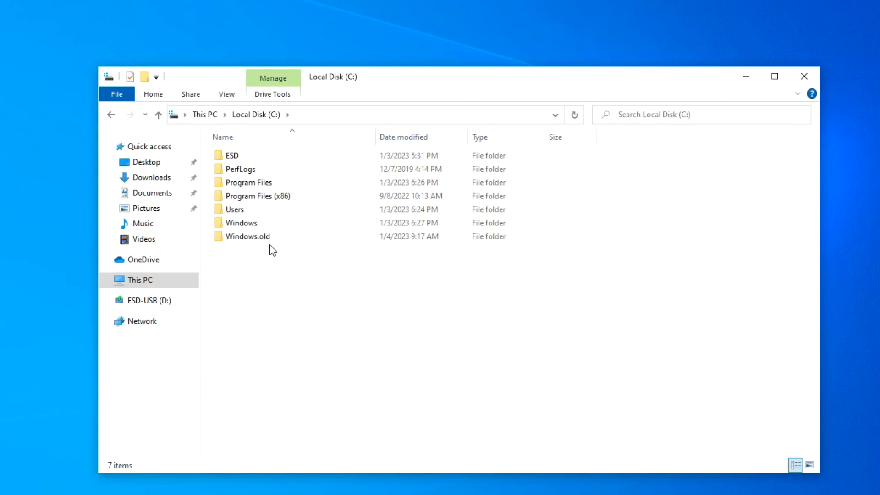
click(247, 236)
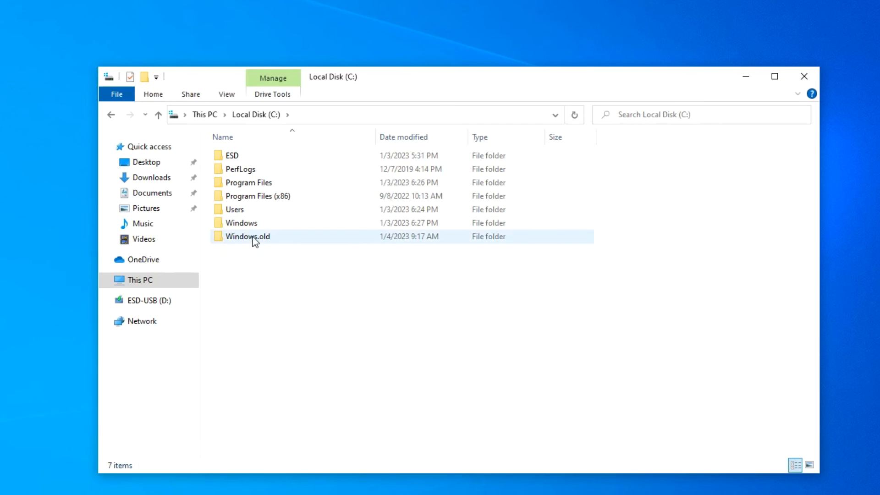
double_click(247, 237)
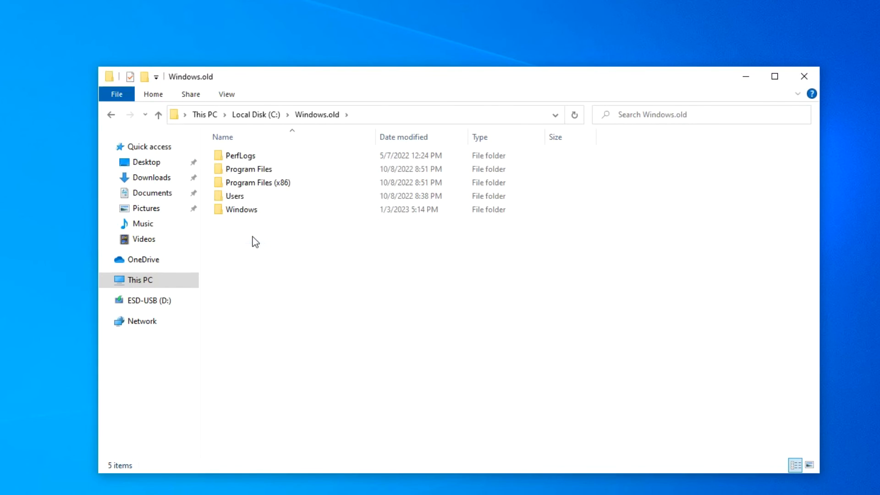
- Check the old user's Desktop and Foto folders survive, then return up to Windows.old
double_click(234, 196)
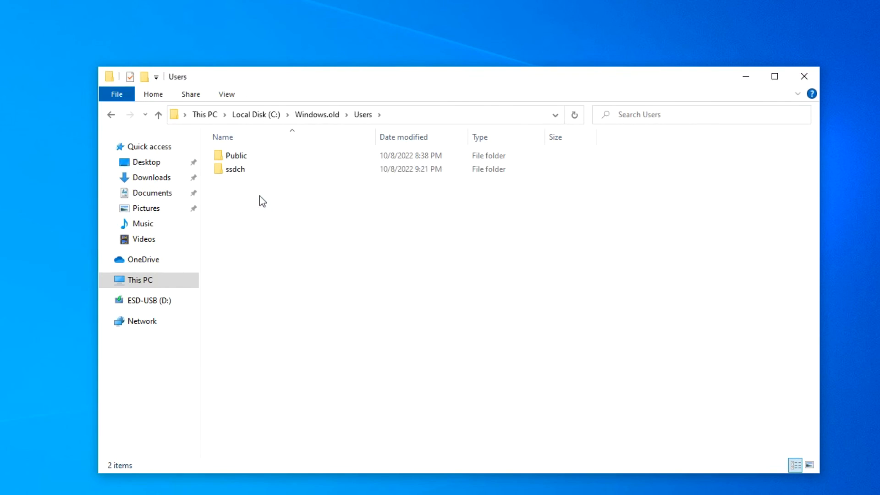
double_click(234, 169)
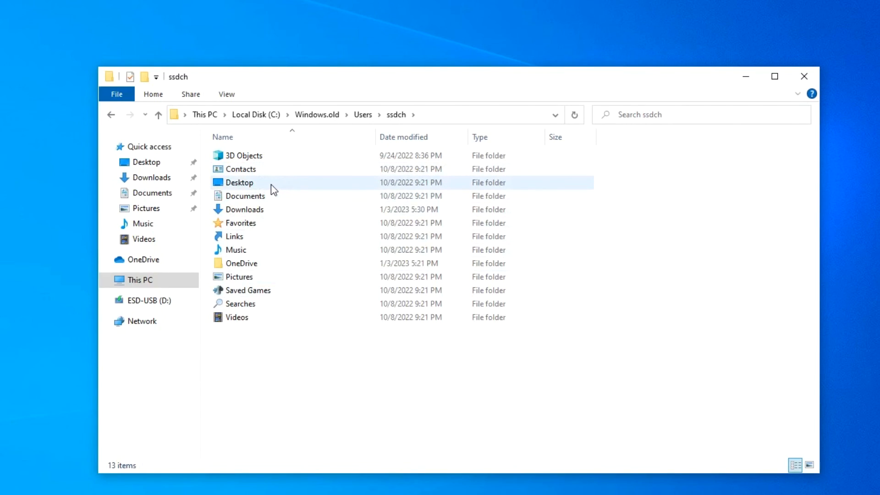
double_click(239, 182)
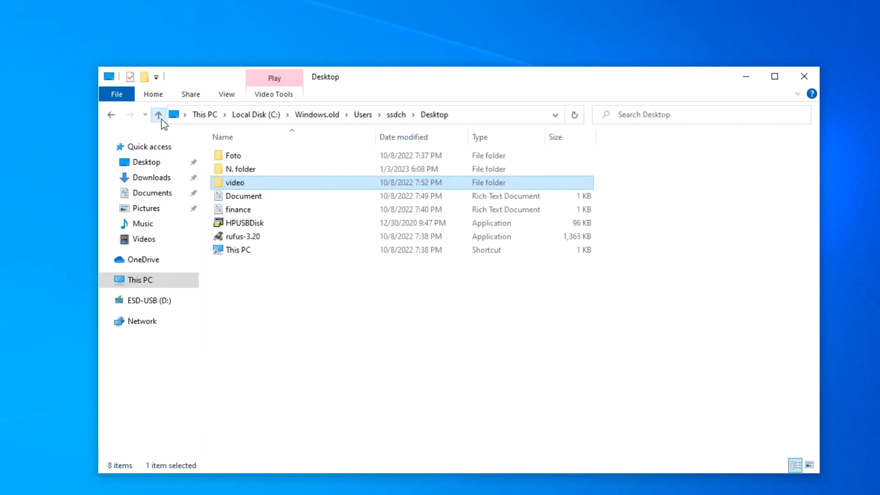
double_click(232, 156)
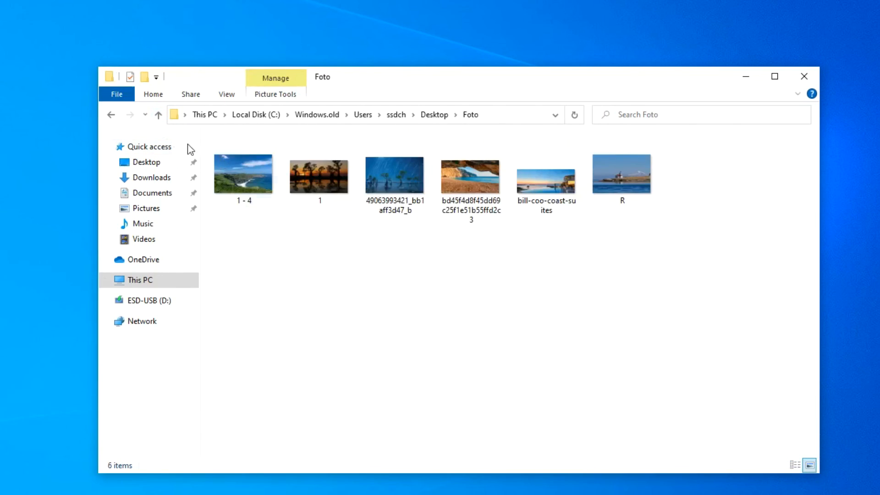
click(159, 114)
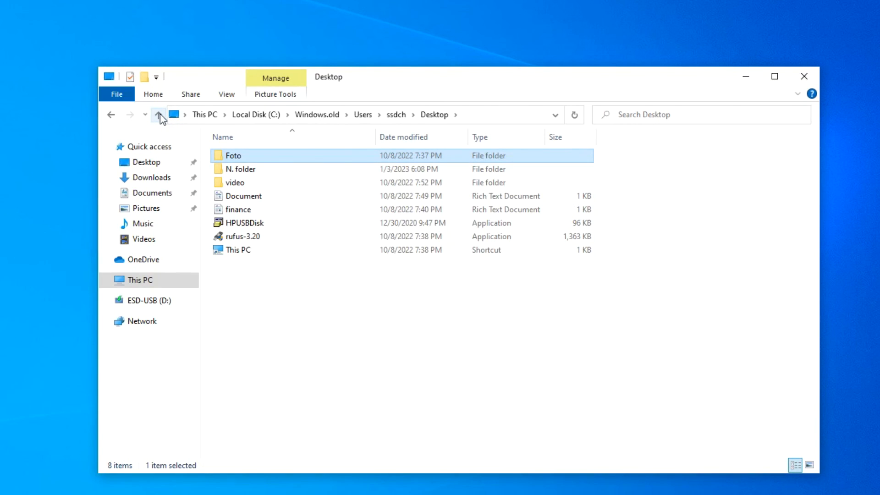
click(159, 115)
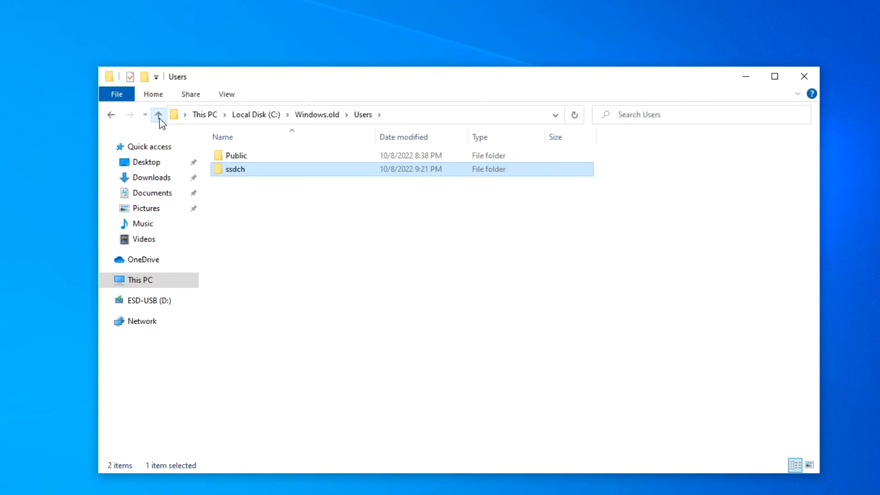
click(159, 115)
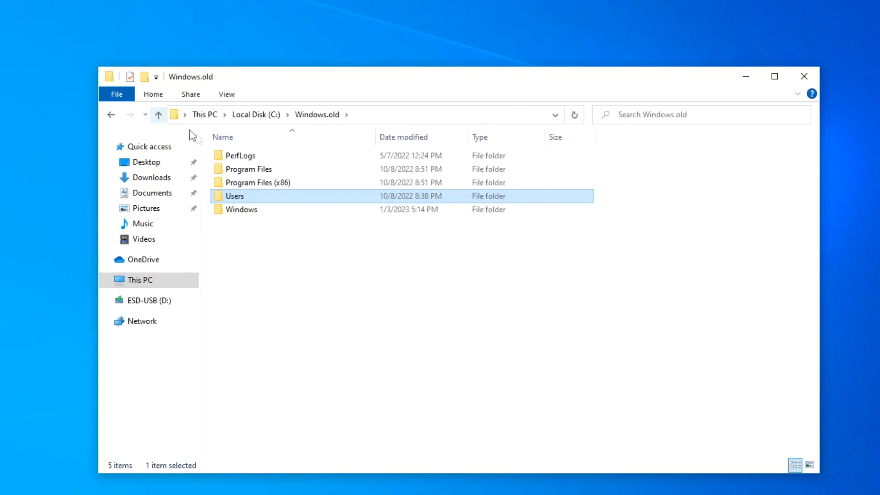
- Launch aida64.exe from Windows.old's Program Files (x86) > AIDA64, then close it
double_click(256, 182)
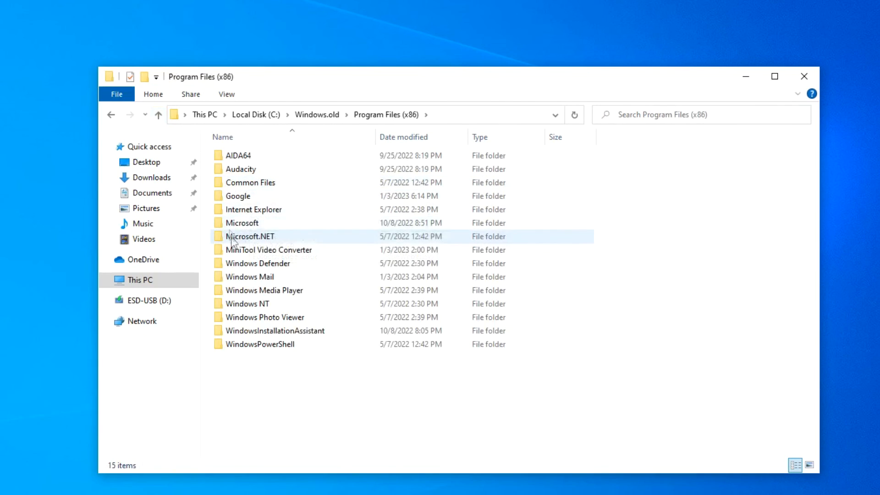
double_click(237, 156)
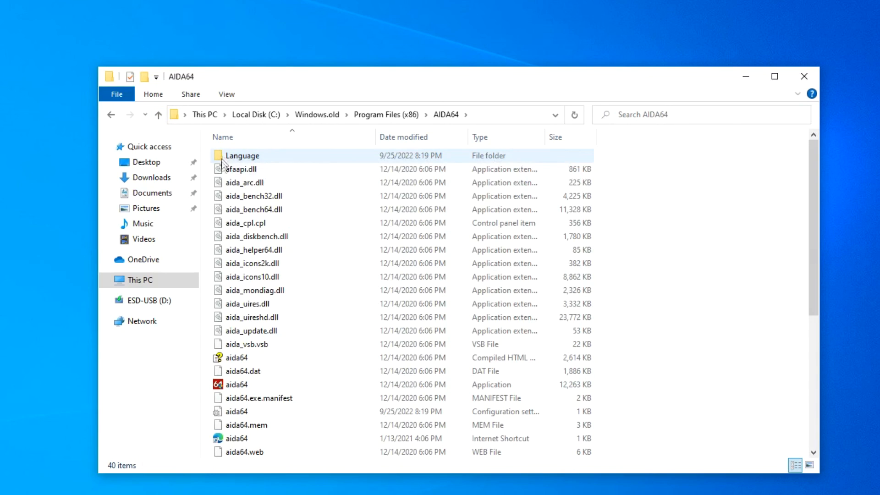
click(236, 384)
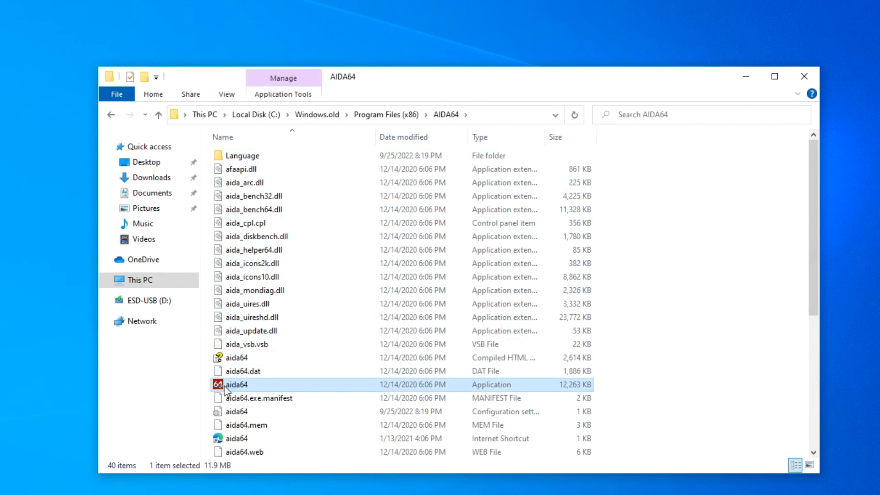
double_click(237, 385)
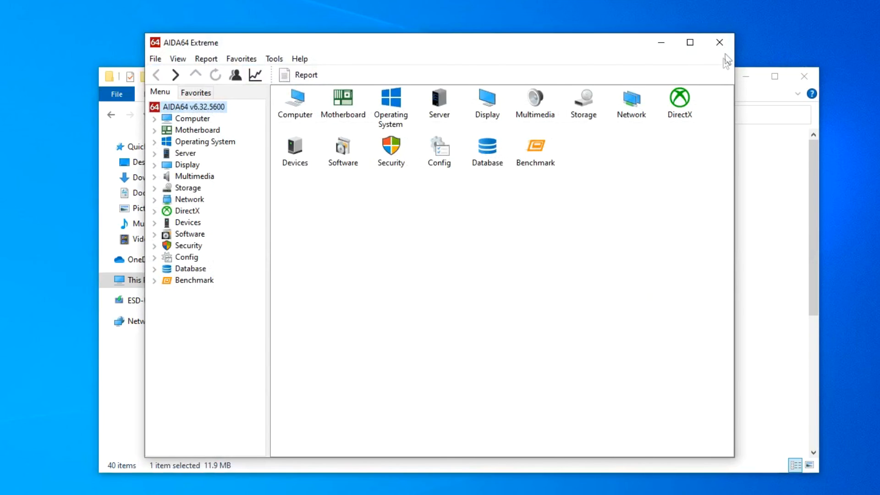
click(721, 43)
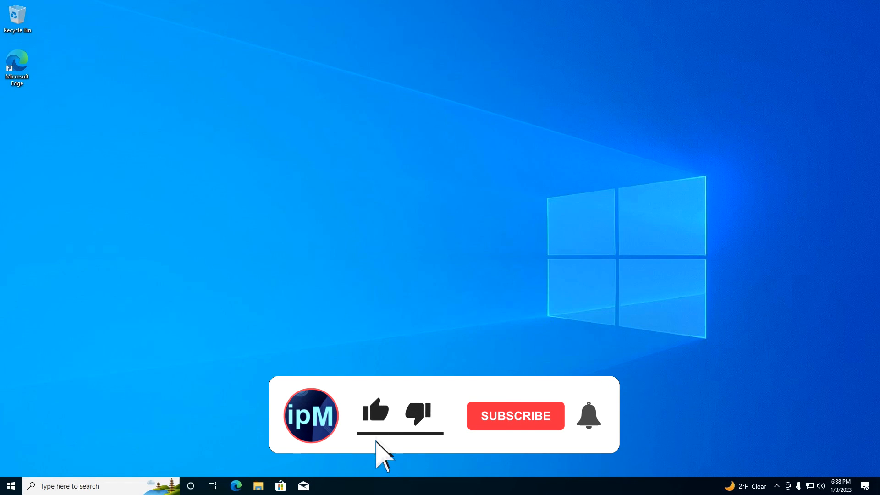
click(514, 415)
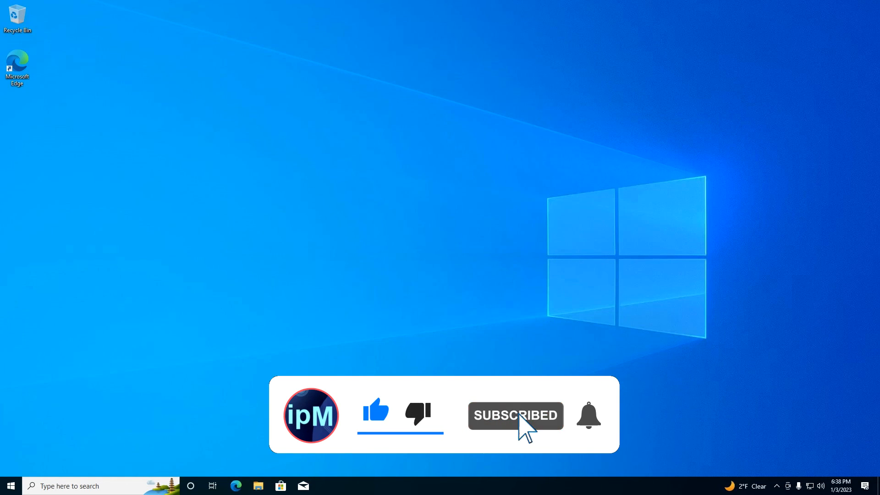